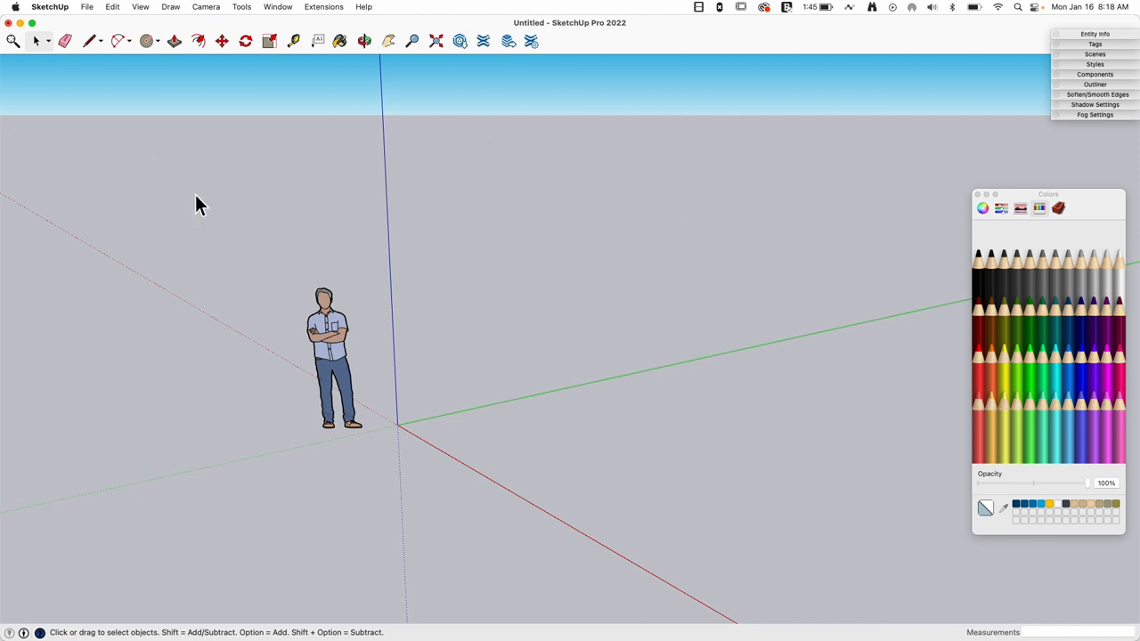
mouse_move(481, 240)
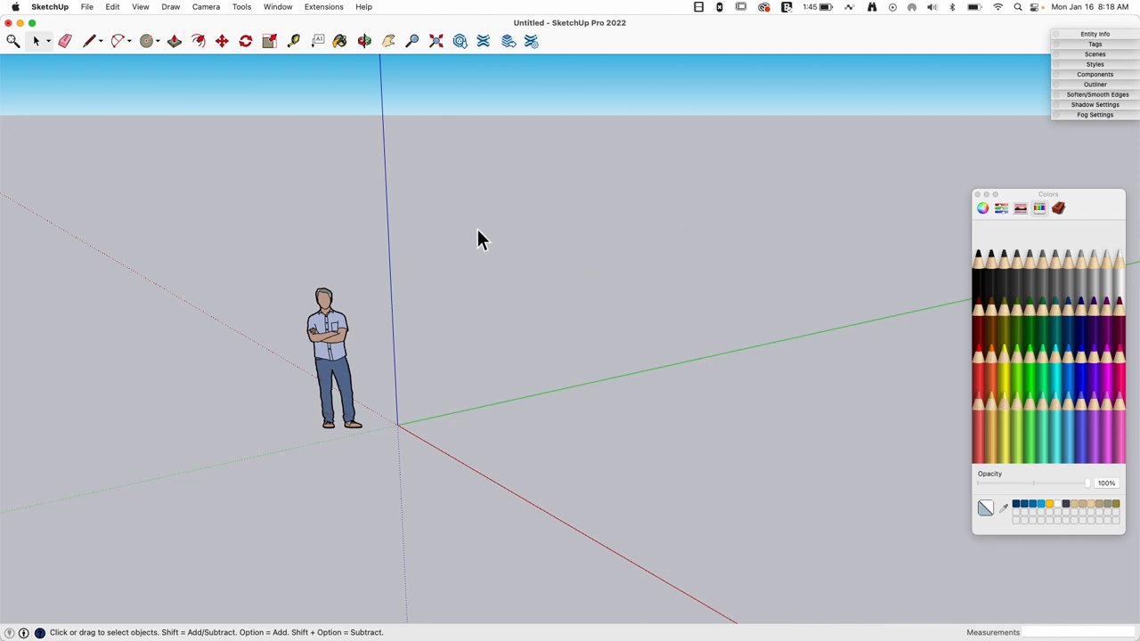
mouse_move(488, 346)
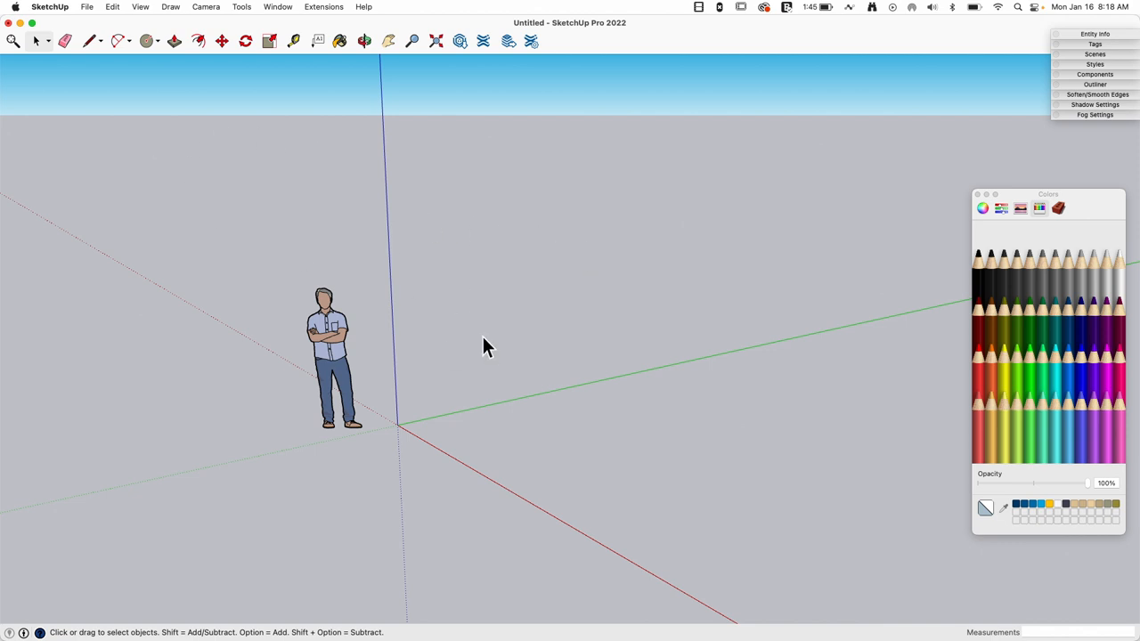
mouse_move(346, 210)
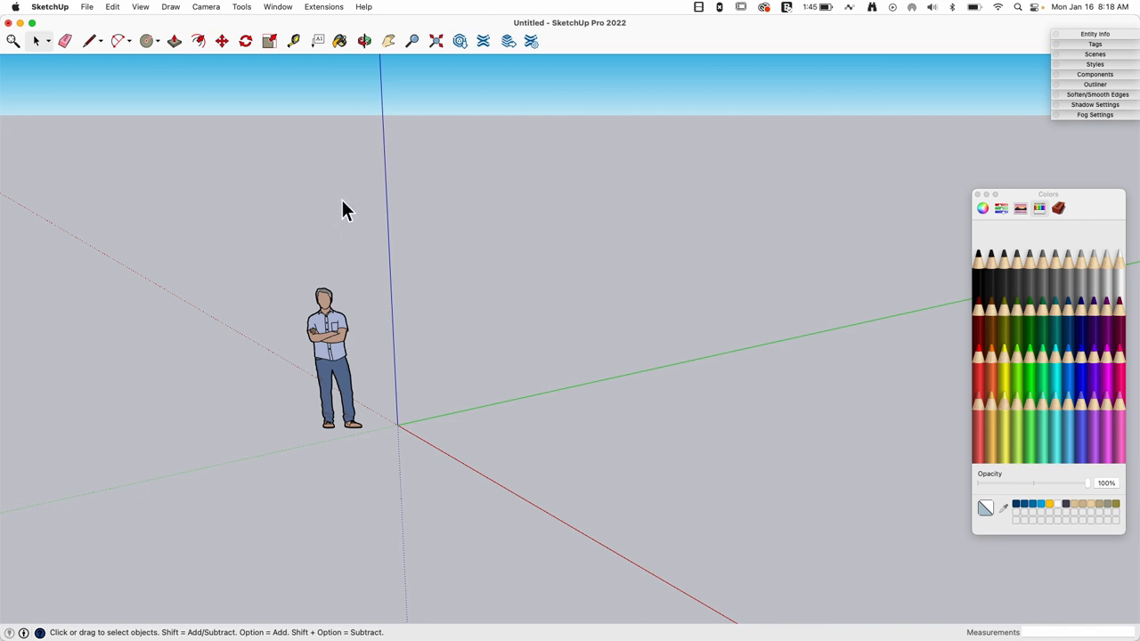
mouse_move(87, 16)
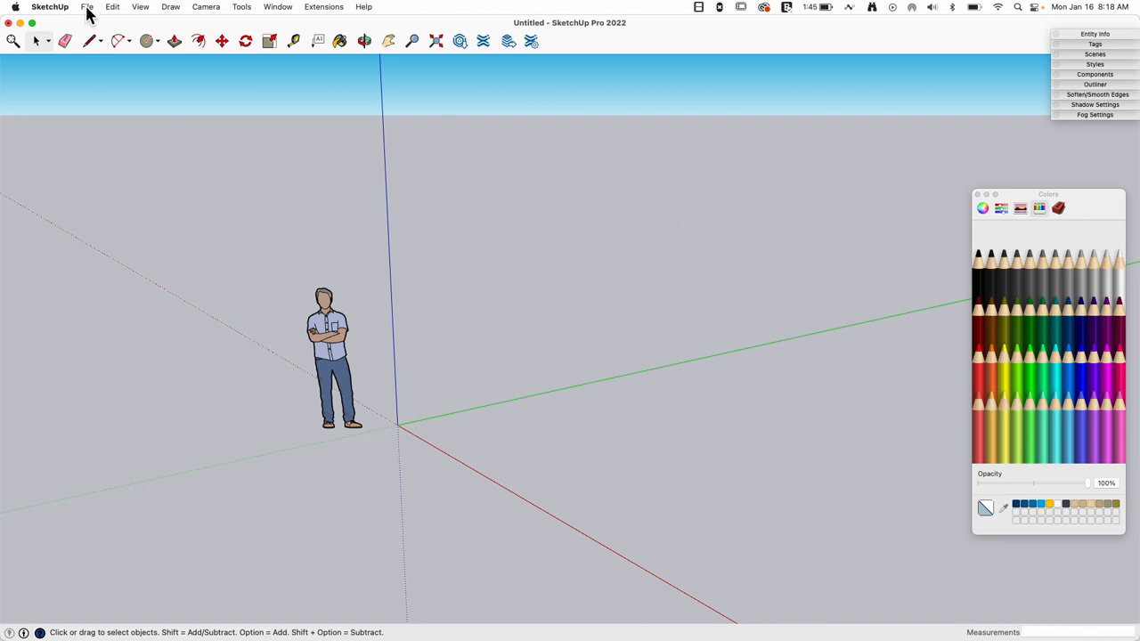
- Import 360 image.png from the Desktop into the model as a flat image
click(85, 7)
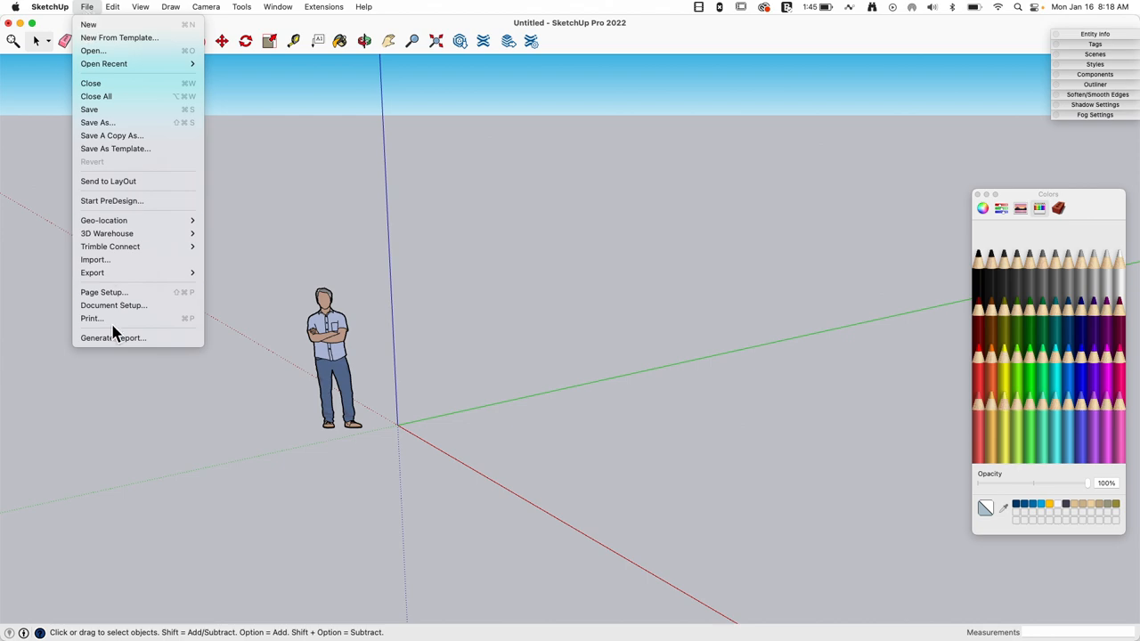
click(510, 139)
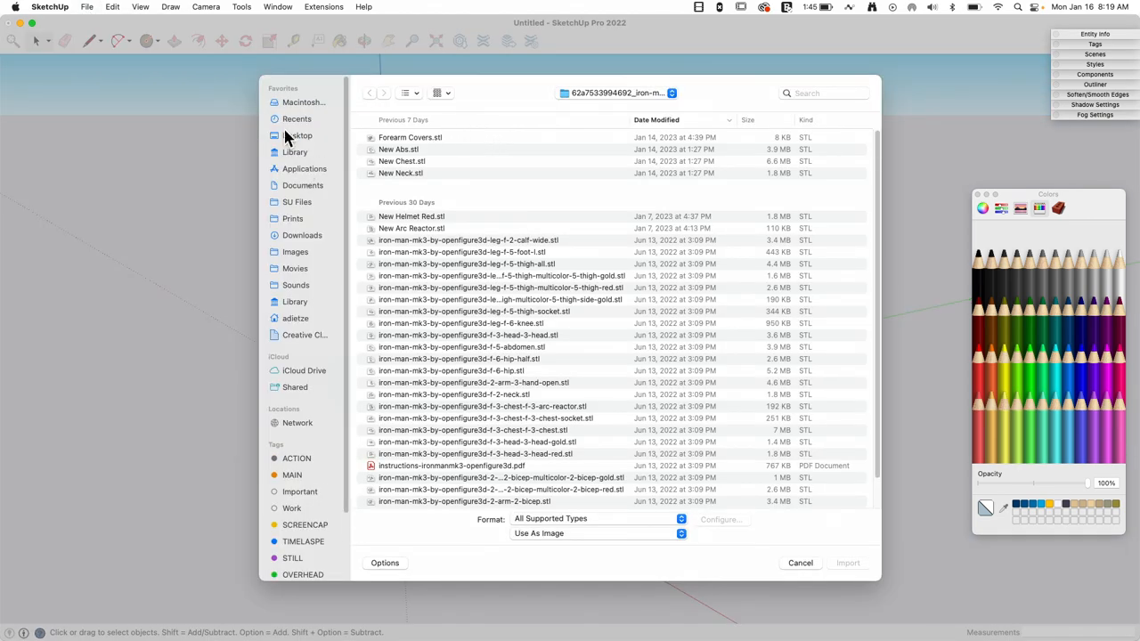
click(297, 135)
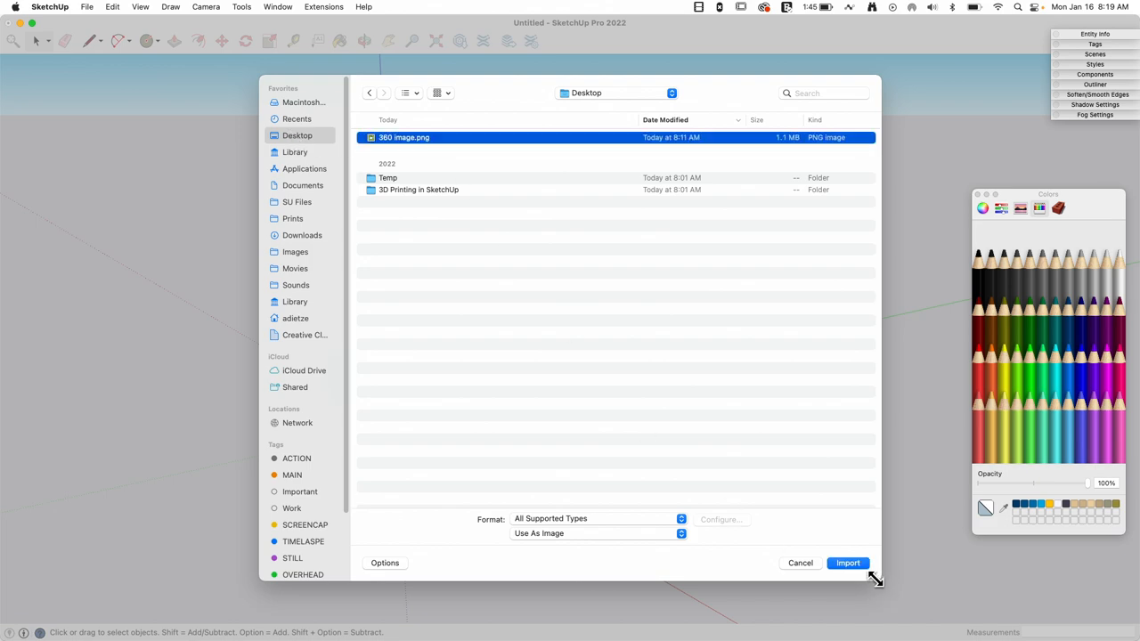
click(848, 563)
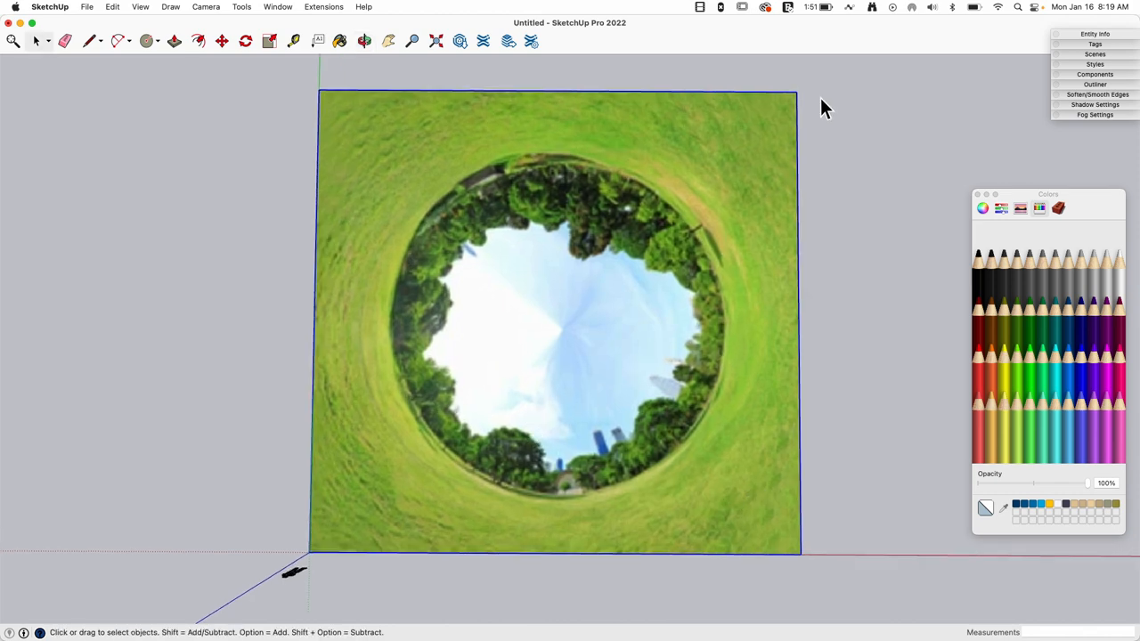
mouse_move(561, 96)
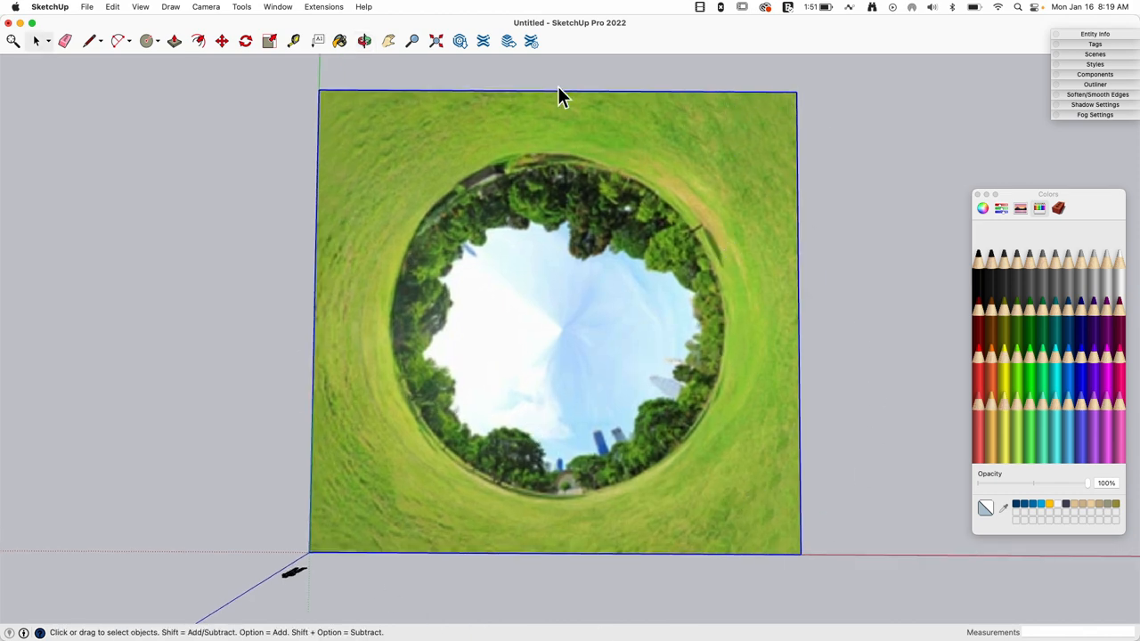
mouse_move(585, 363)
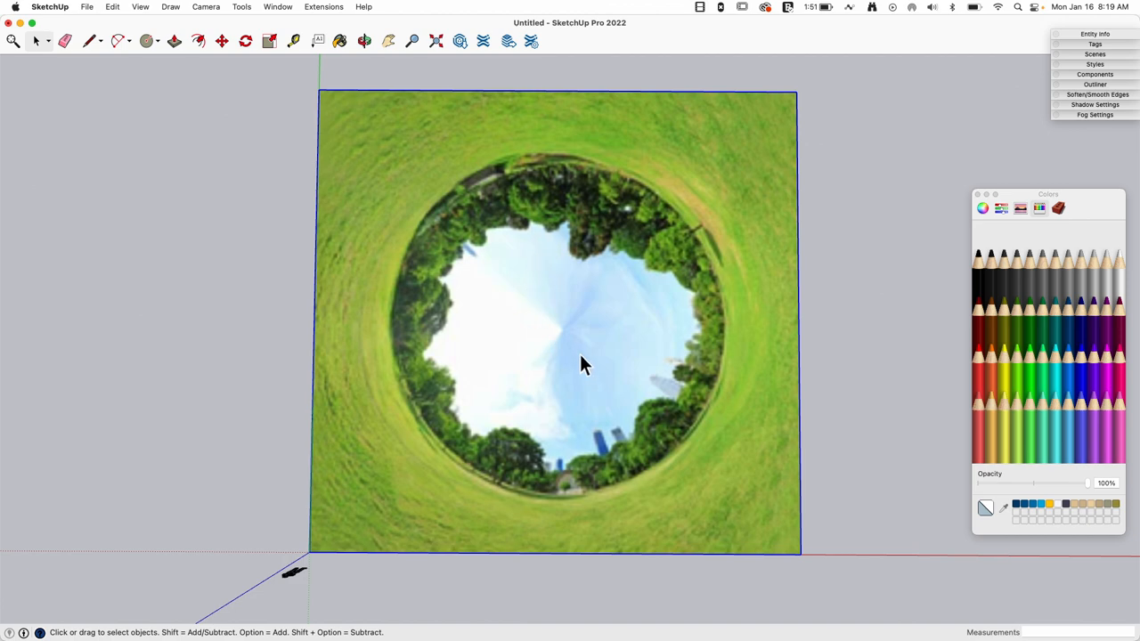
mouse_move(812, 433)
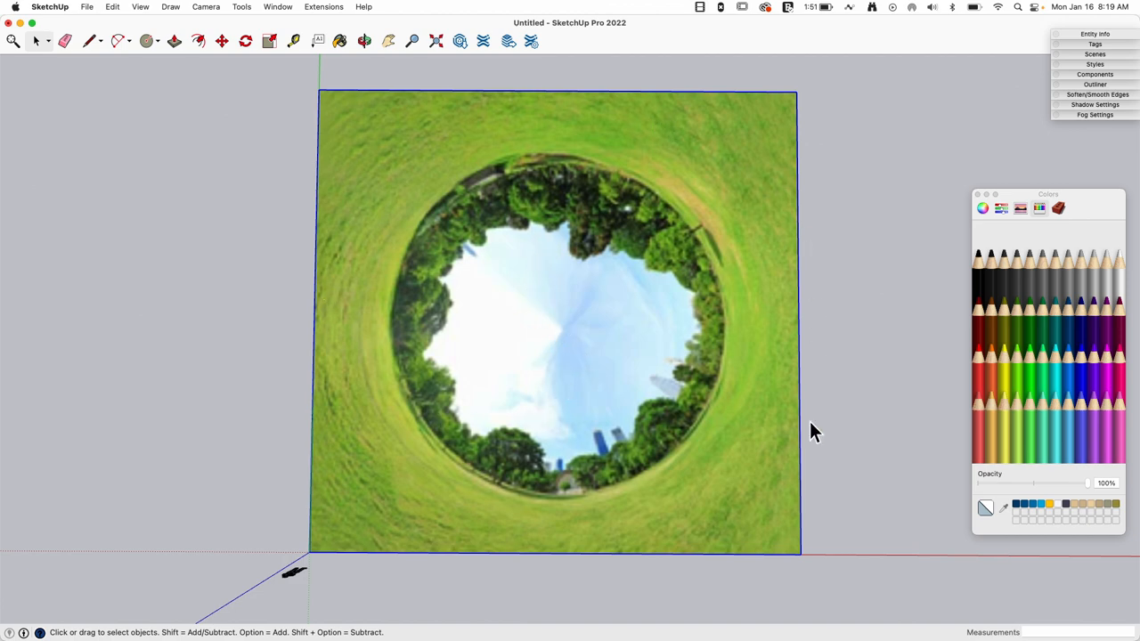
mouse_move(693, 570)
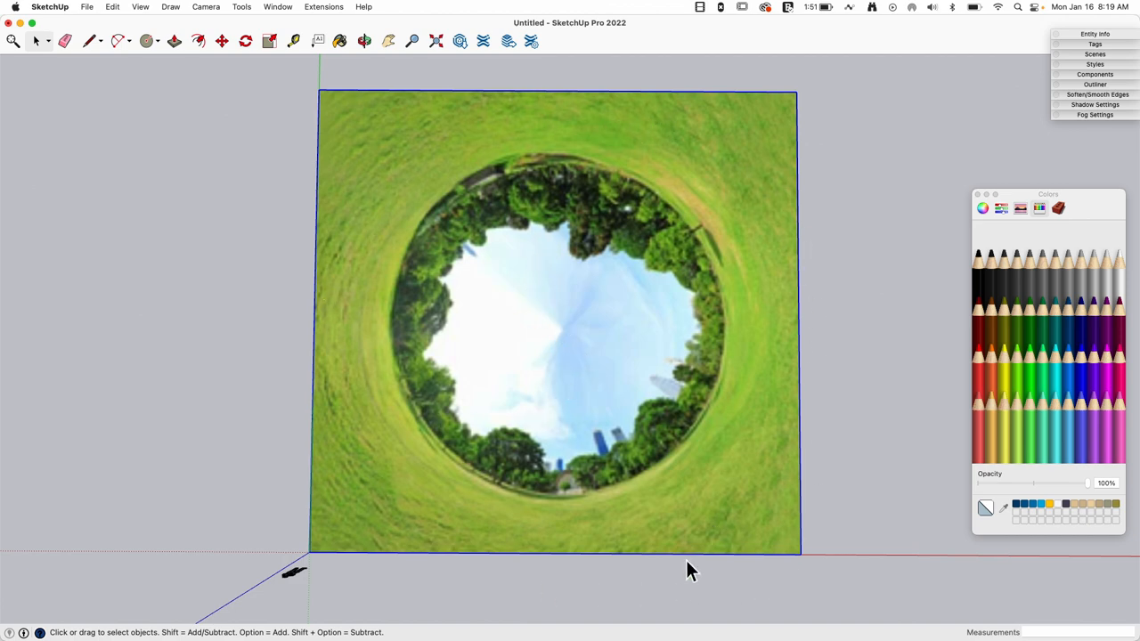
mouse_move(748, 248)
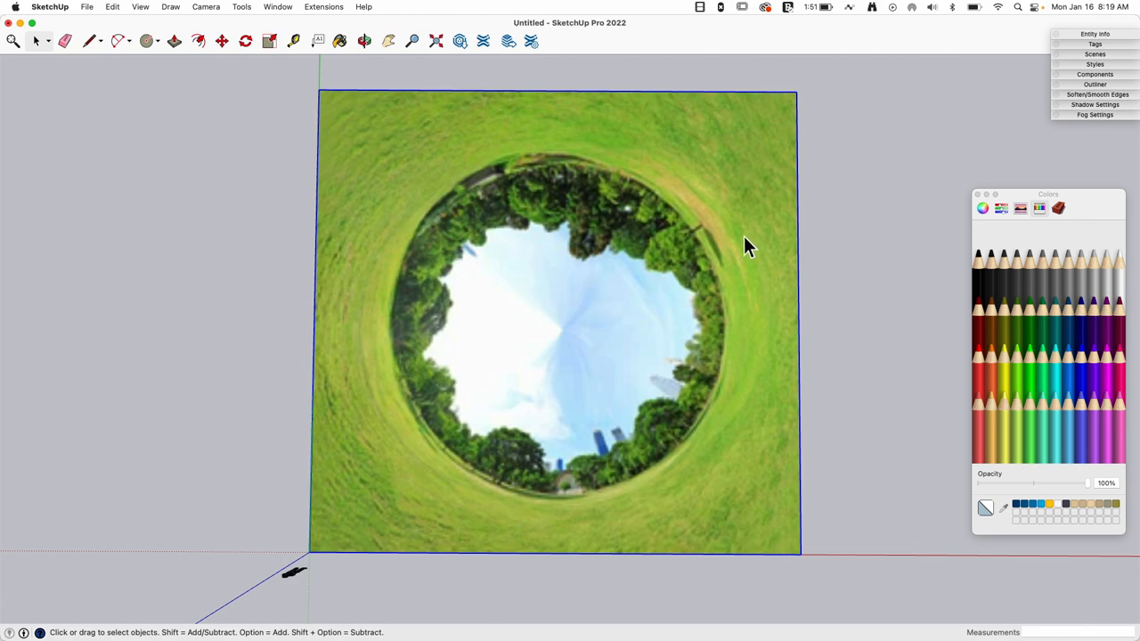
mouse_move(741, 442)
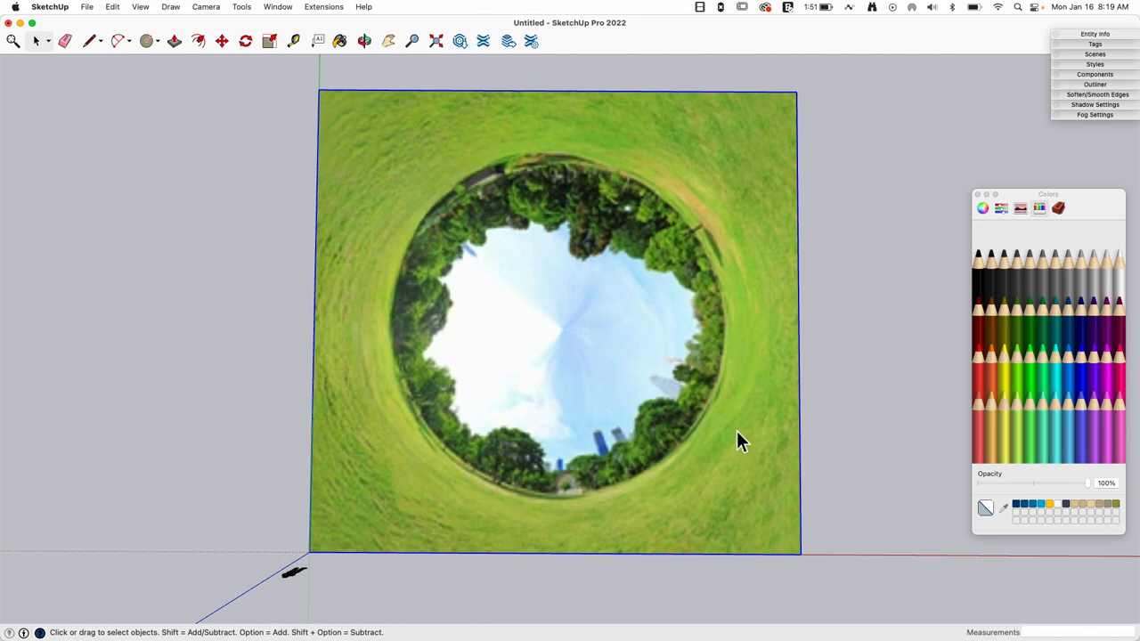
mouse_move(713, 524)
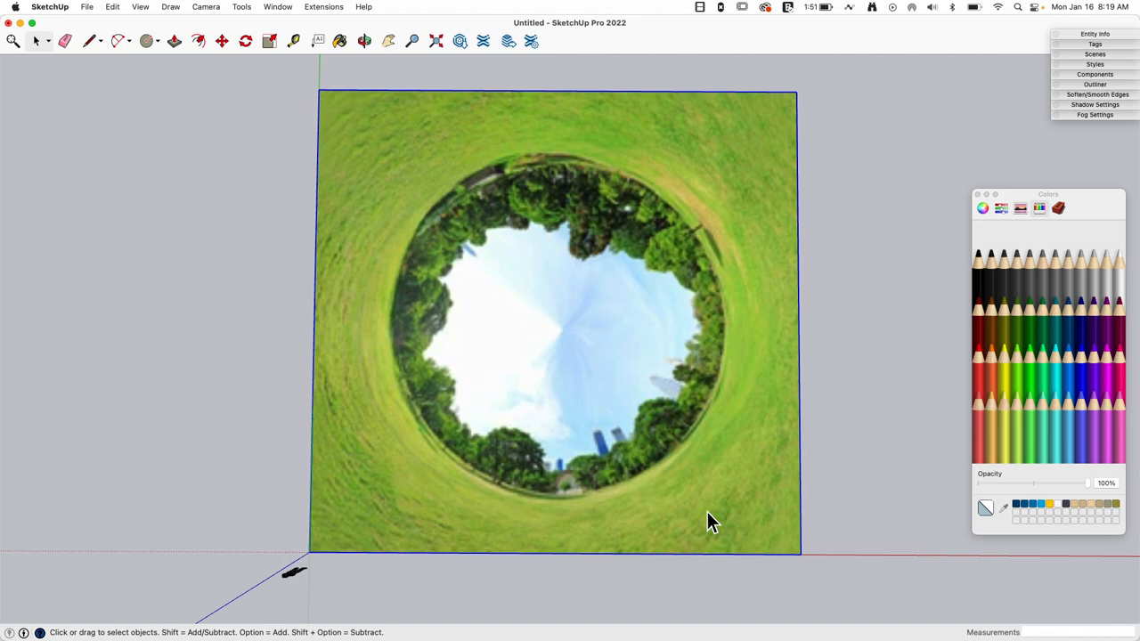
mouse_move(310, 335)
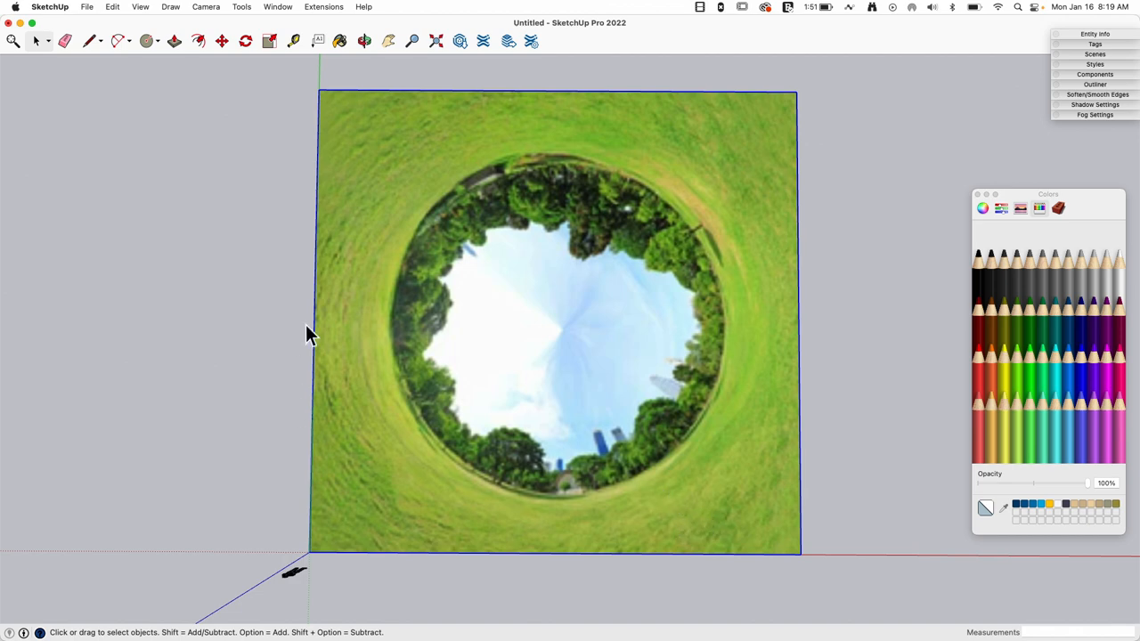
mouse_move(604, 221)
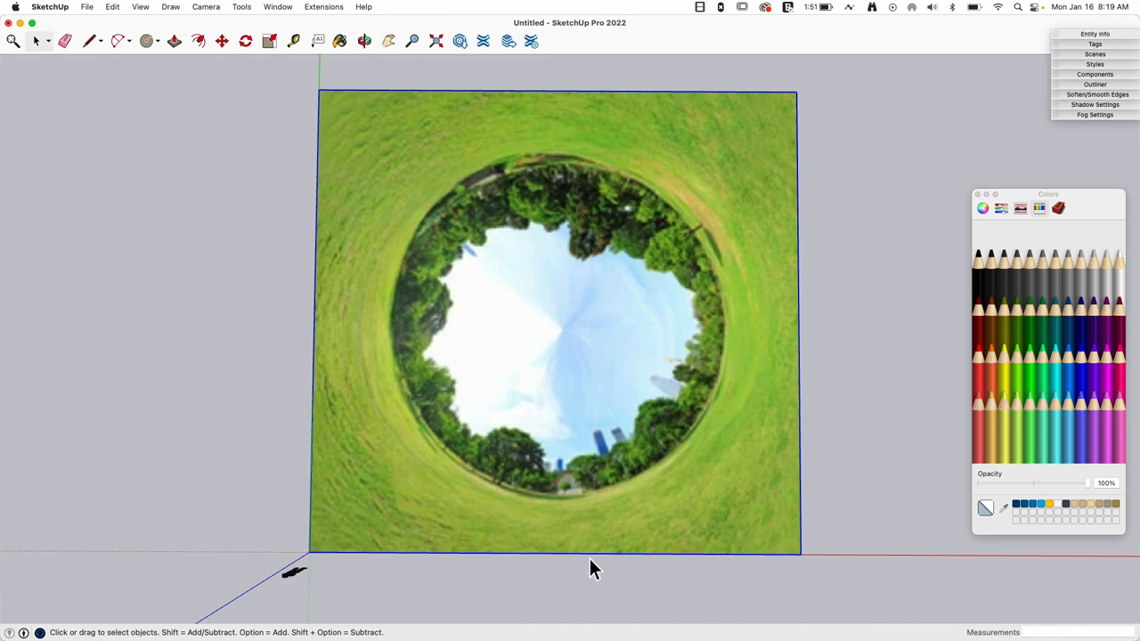
mouse_move(649, 403)
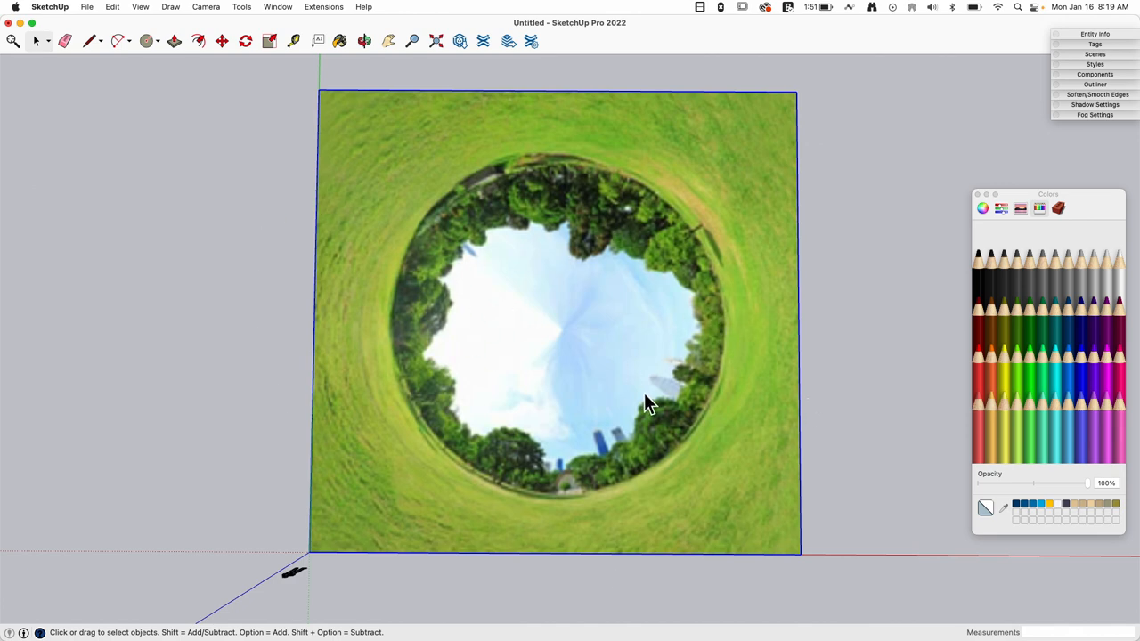
mouse_move(588, 269)
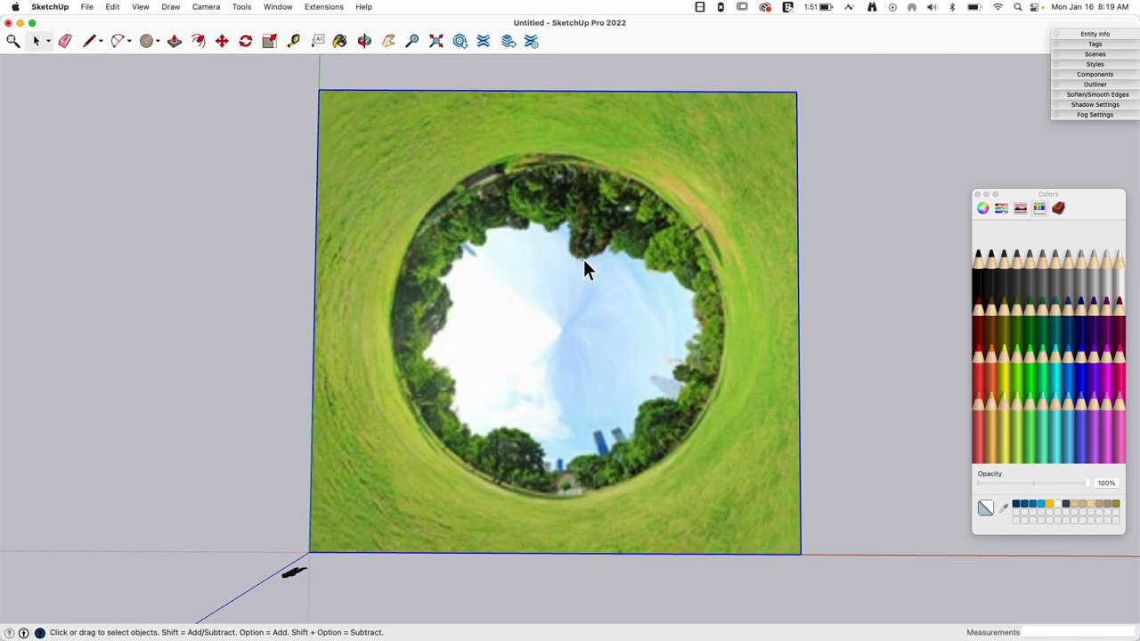
mouse_move(705, 353)
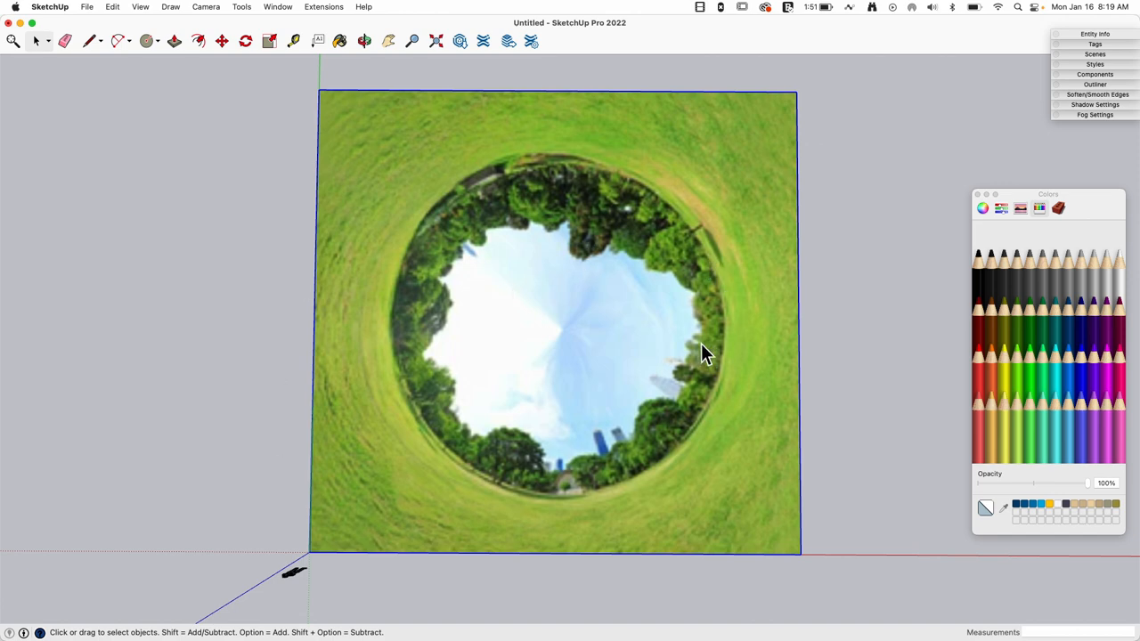
mouse_move(549, 228)
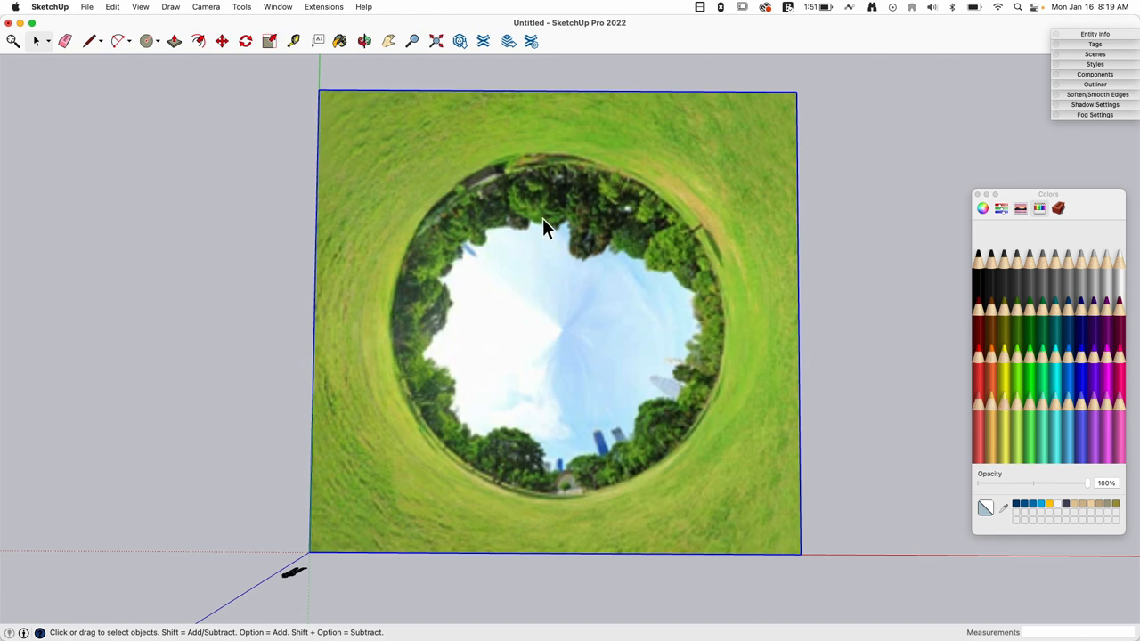
mouse_move(828, 495)
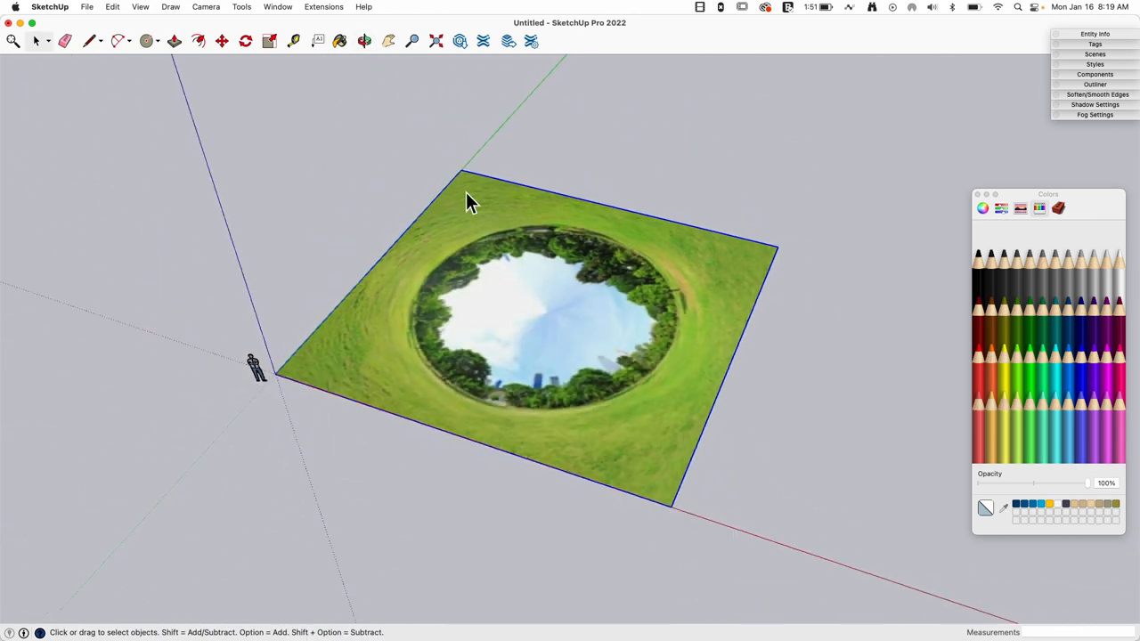
right_click(526, 285)
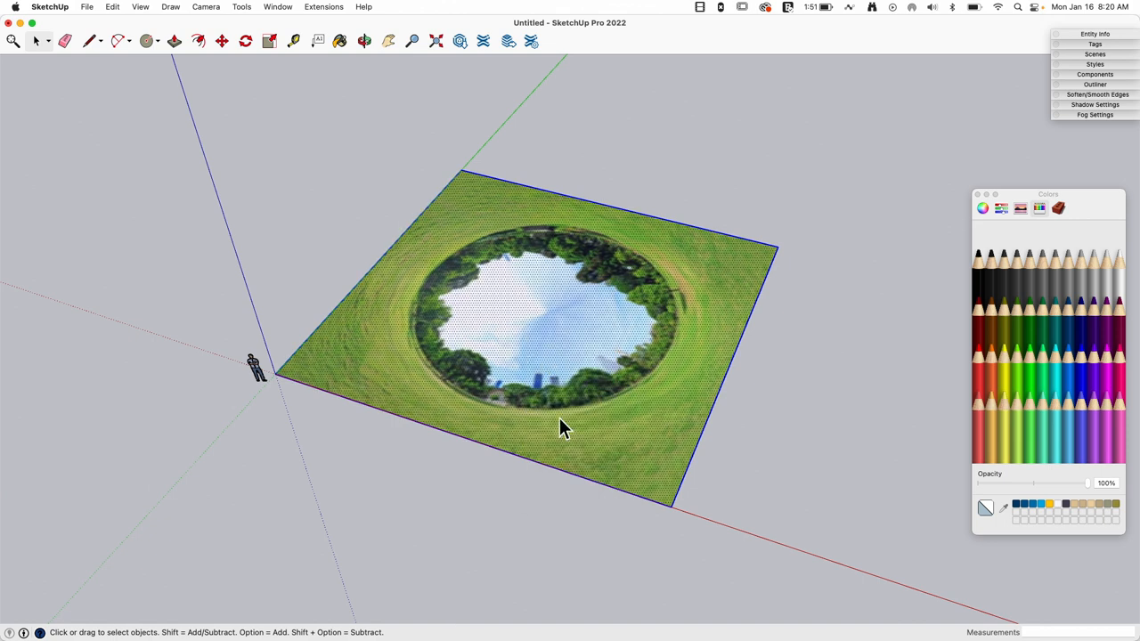
mouse_move(524, 310)
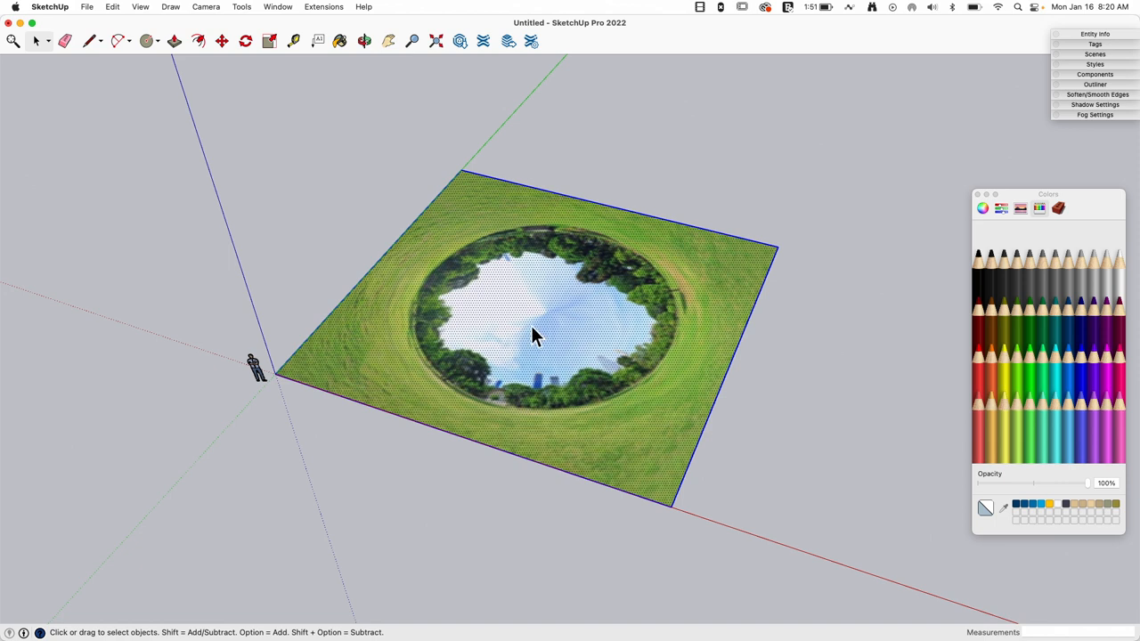
right_click(535, 337)
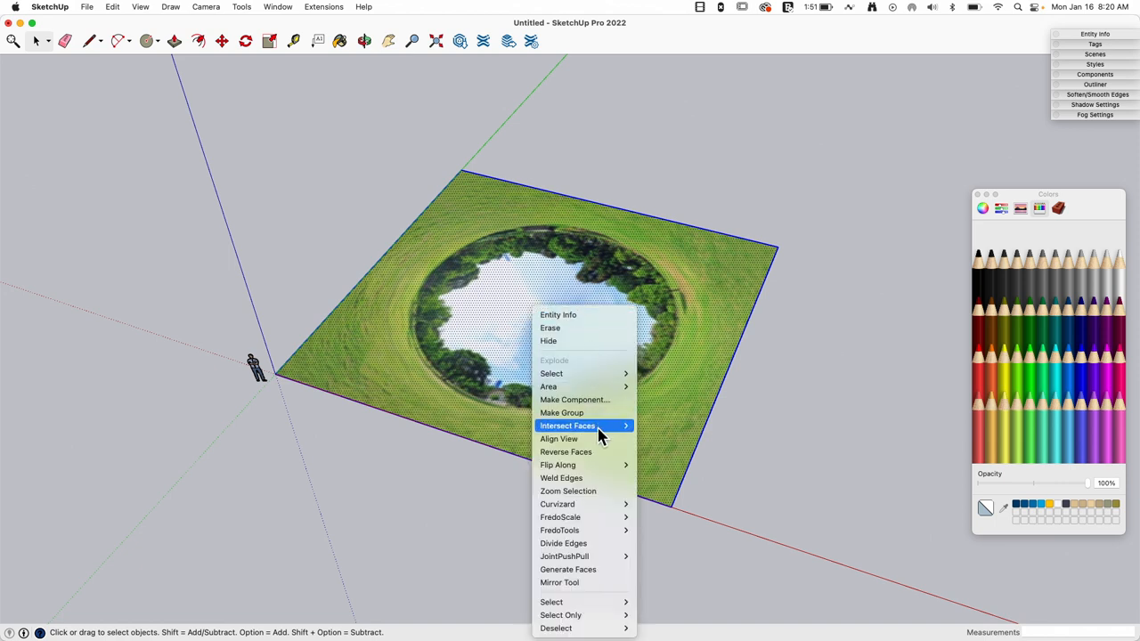
mouse_move(588, 414)
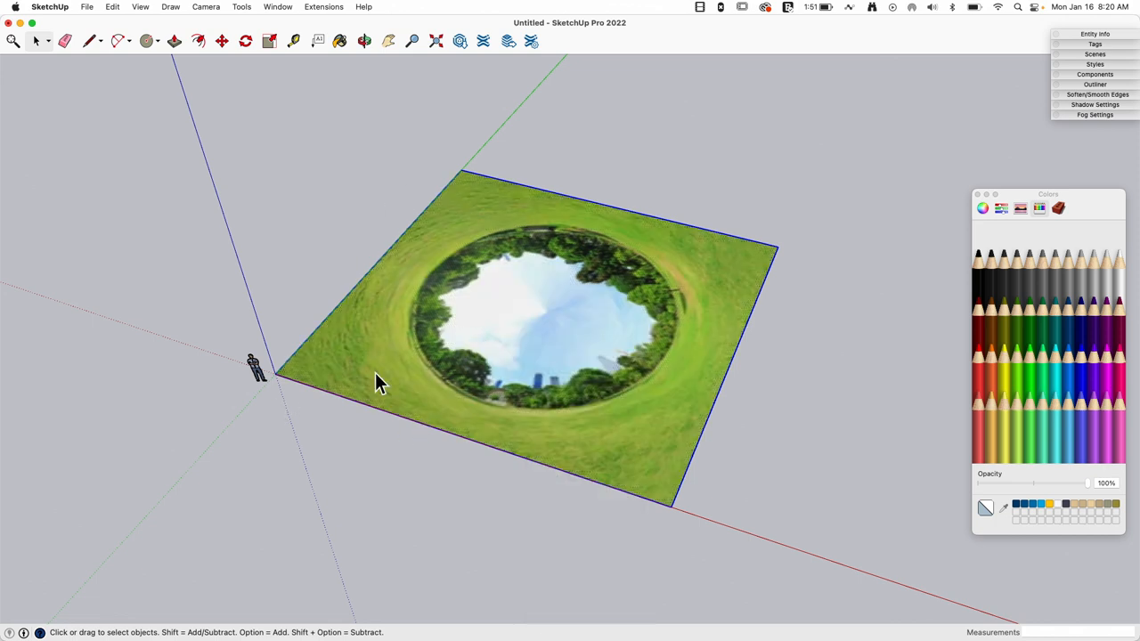
mouse_move(552, 353)
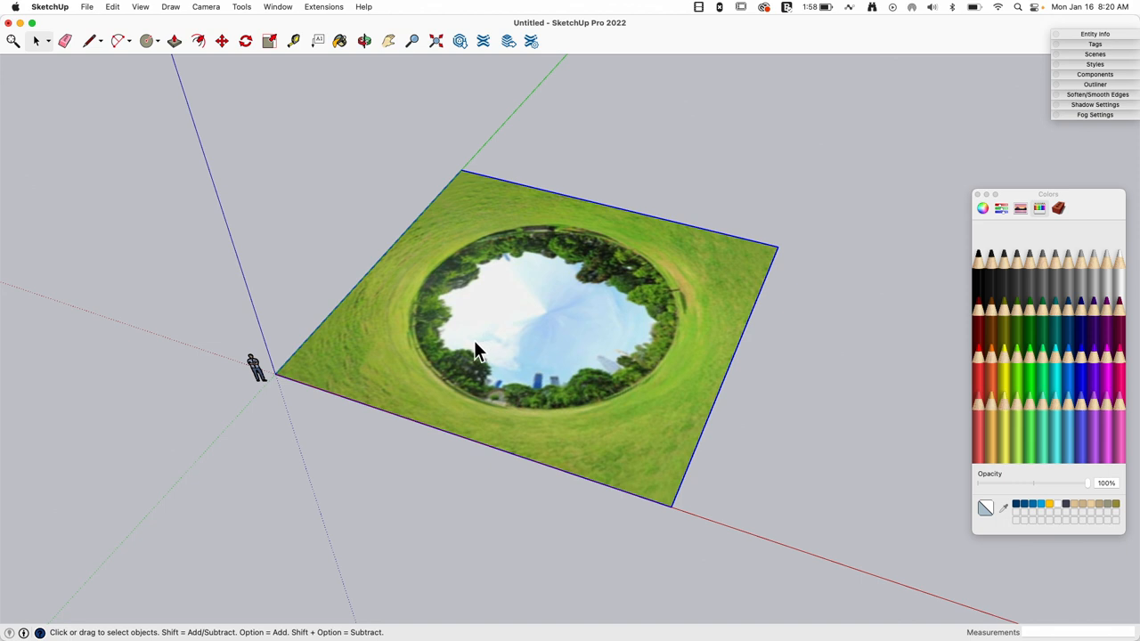
drag(477, 352, 246, 233)
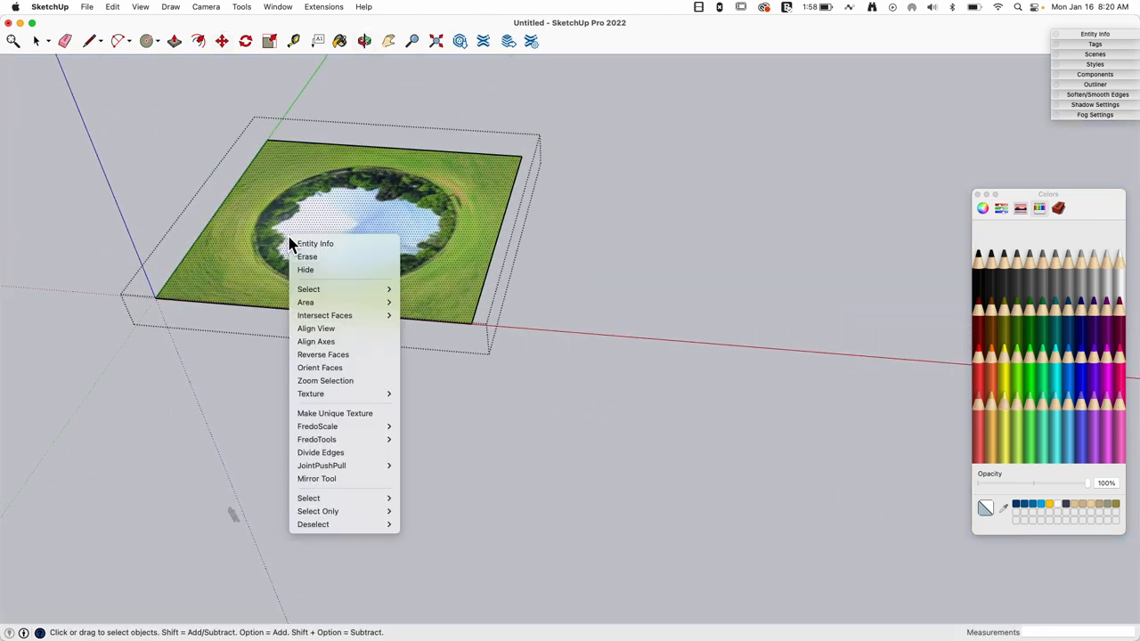
mouse_move(310, 394)
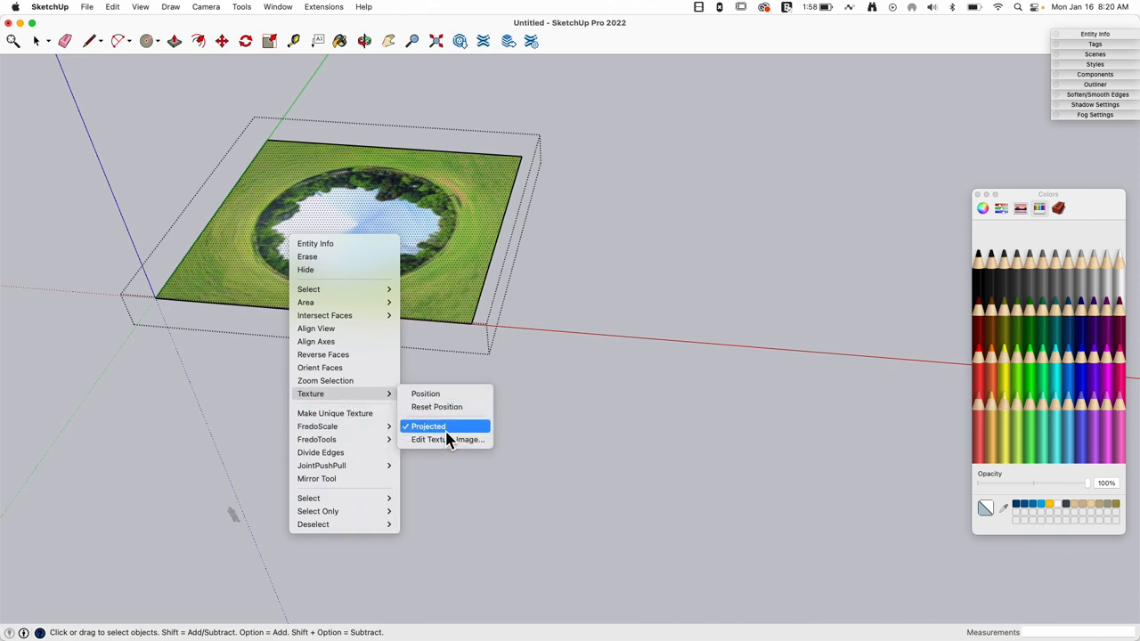
mouse_move(447, 438)
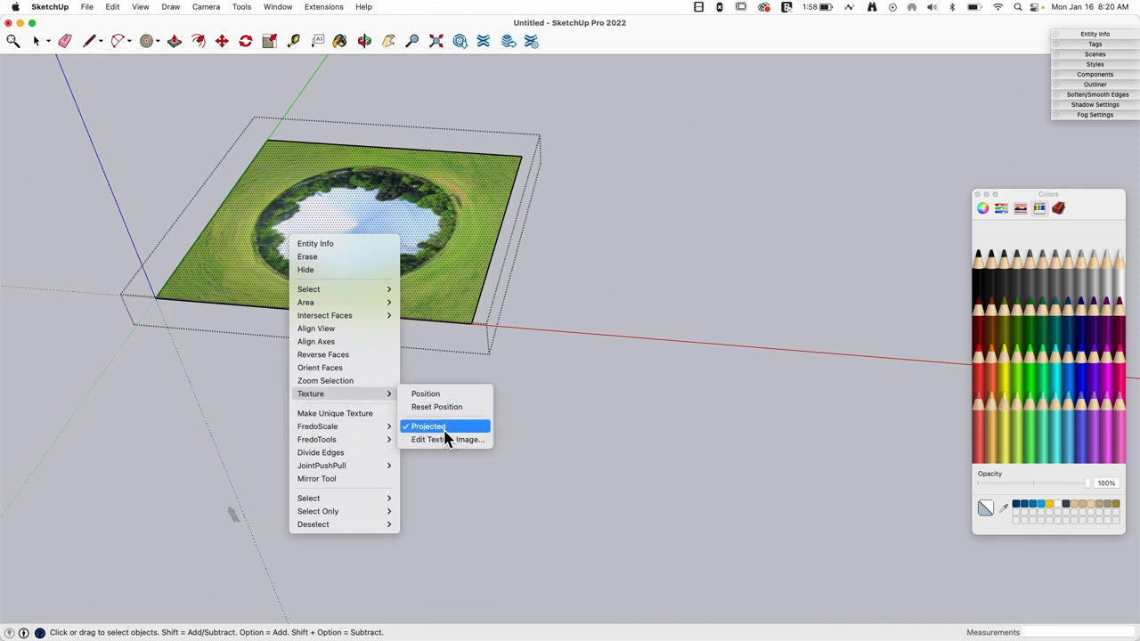
- Turn on Projected for the panorama texture on the square's face
click(428, 426)
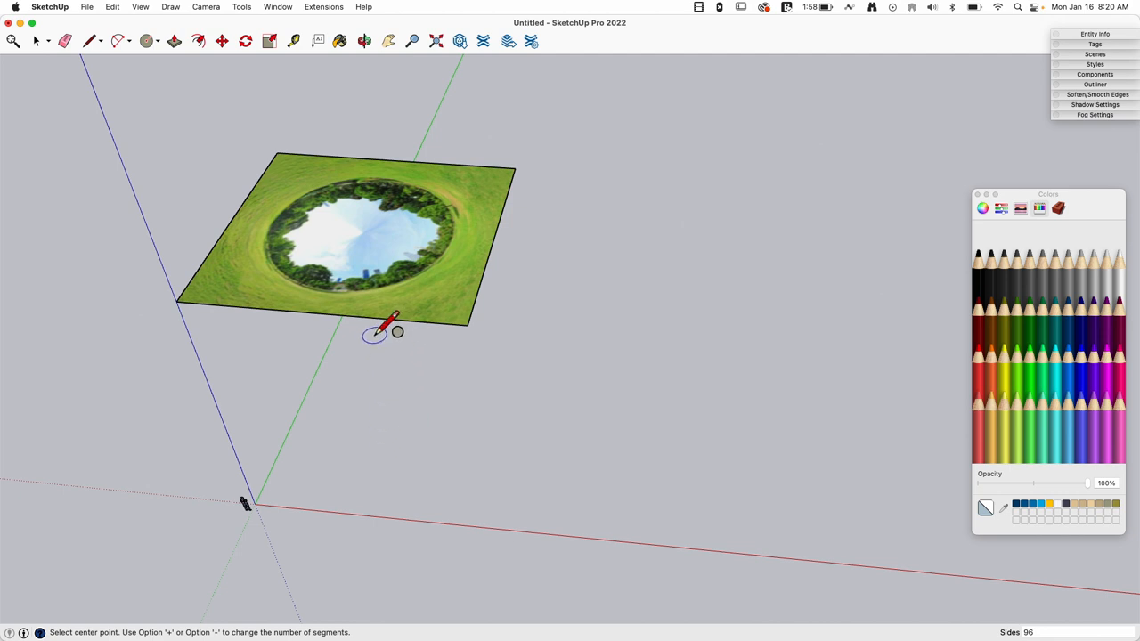
mouse_move(360, 206)
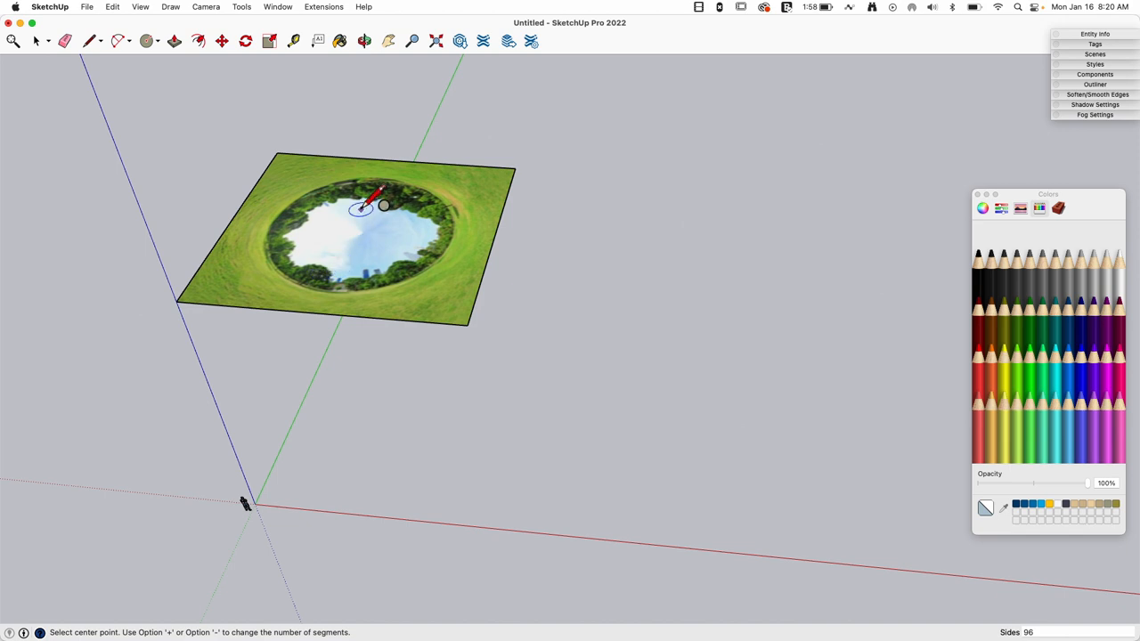
mouse_move(378, 224)
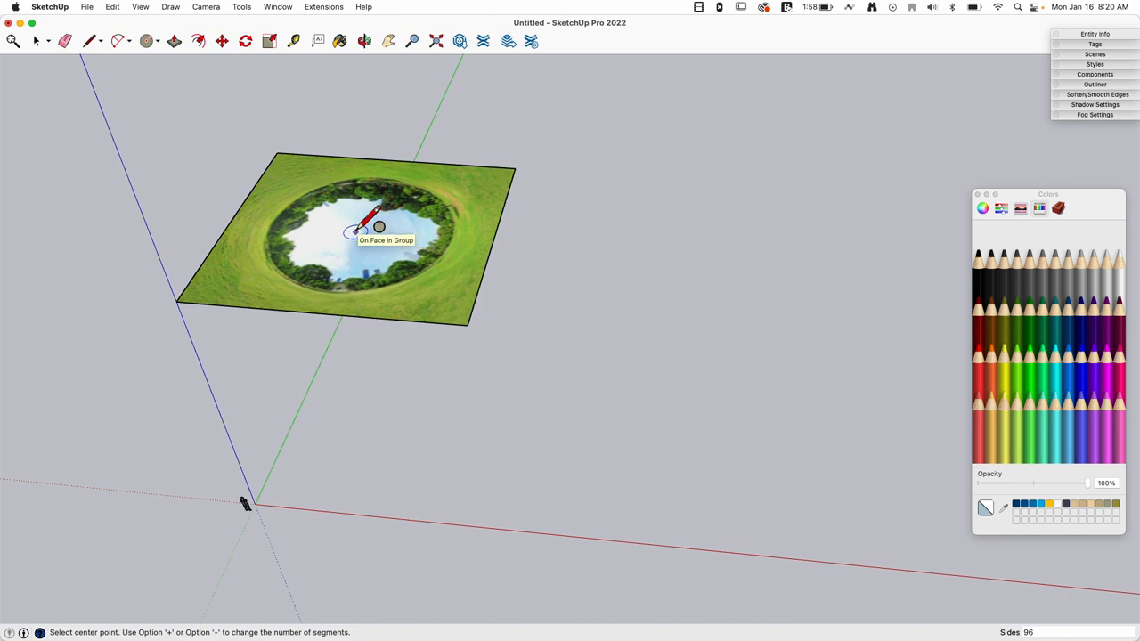
mouse_move(335, 314)
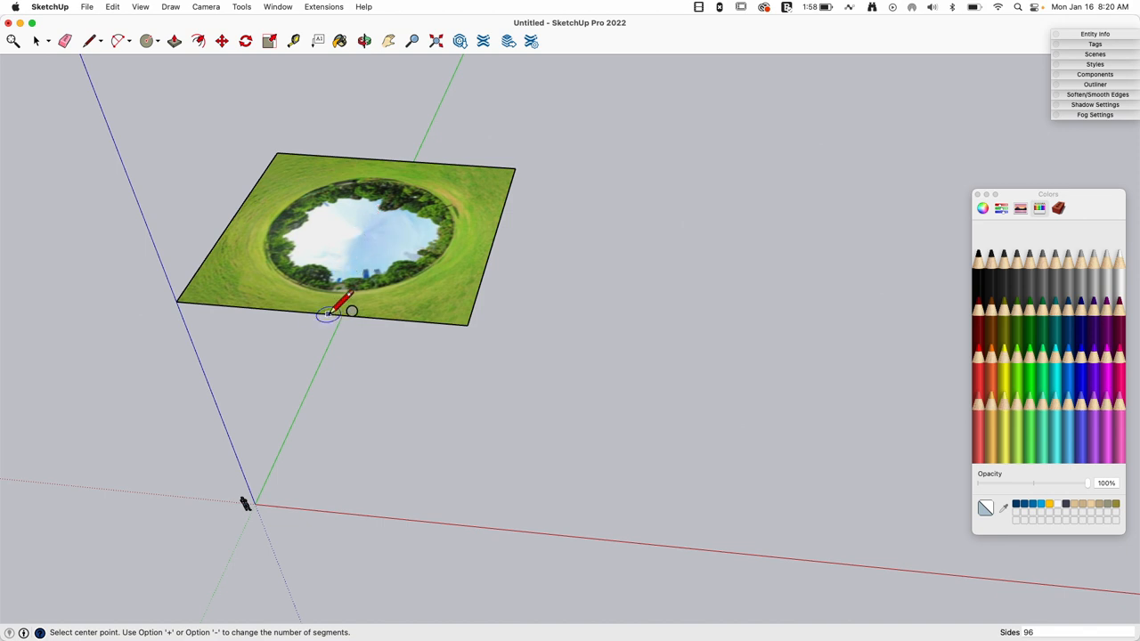
mouse_move(329, 310)
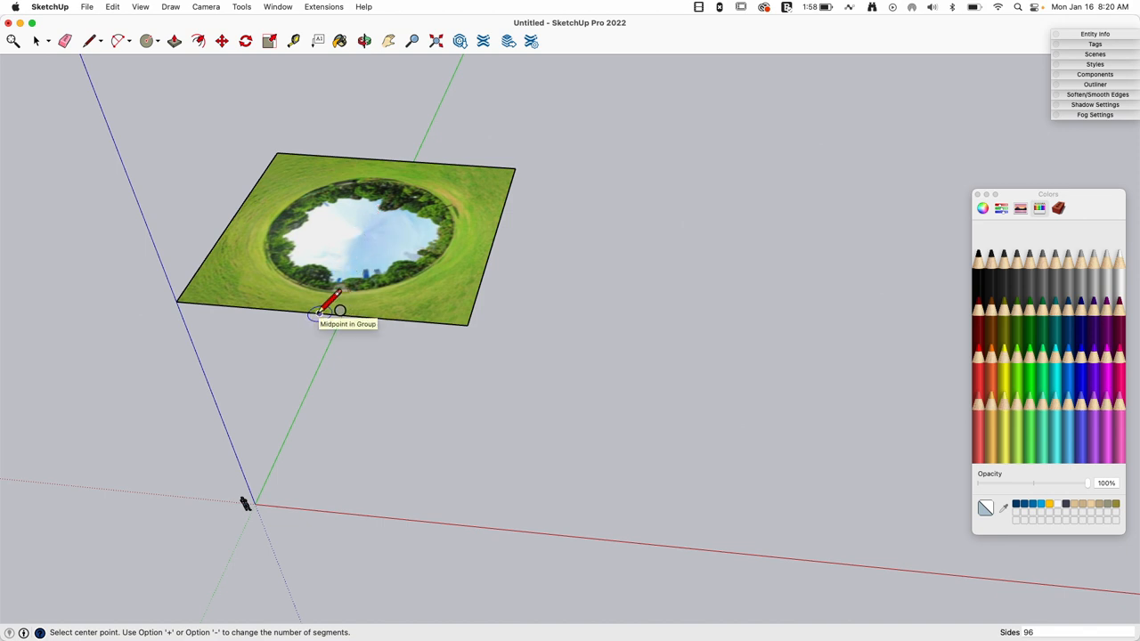
mouse_move(378, 477)
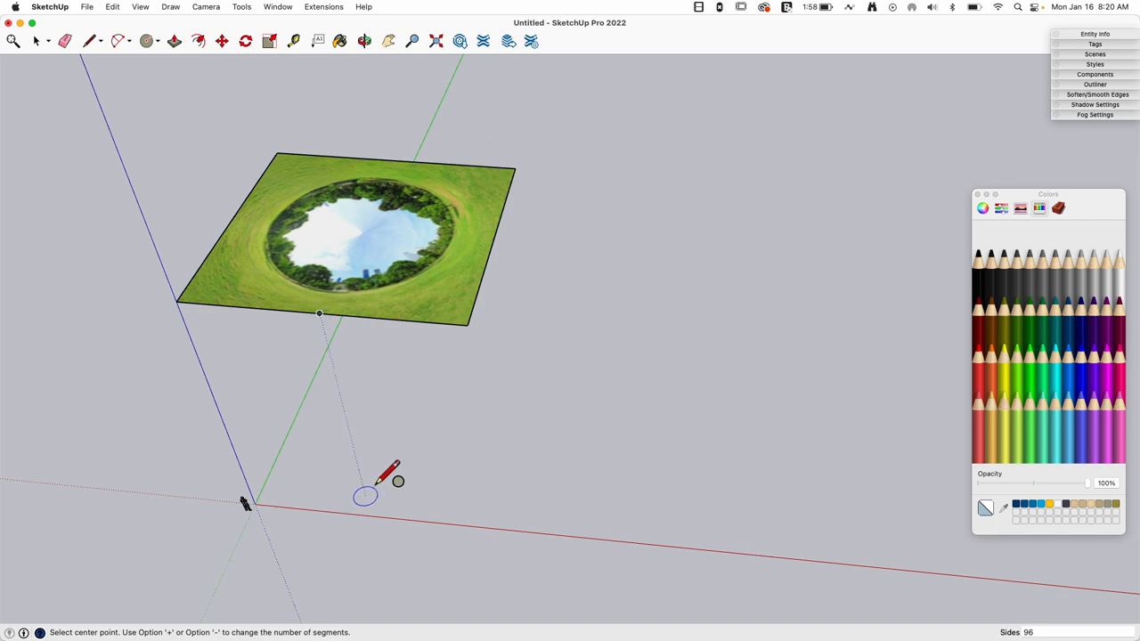
mouse_move(365, 210)
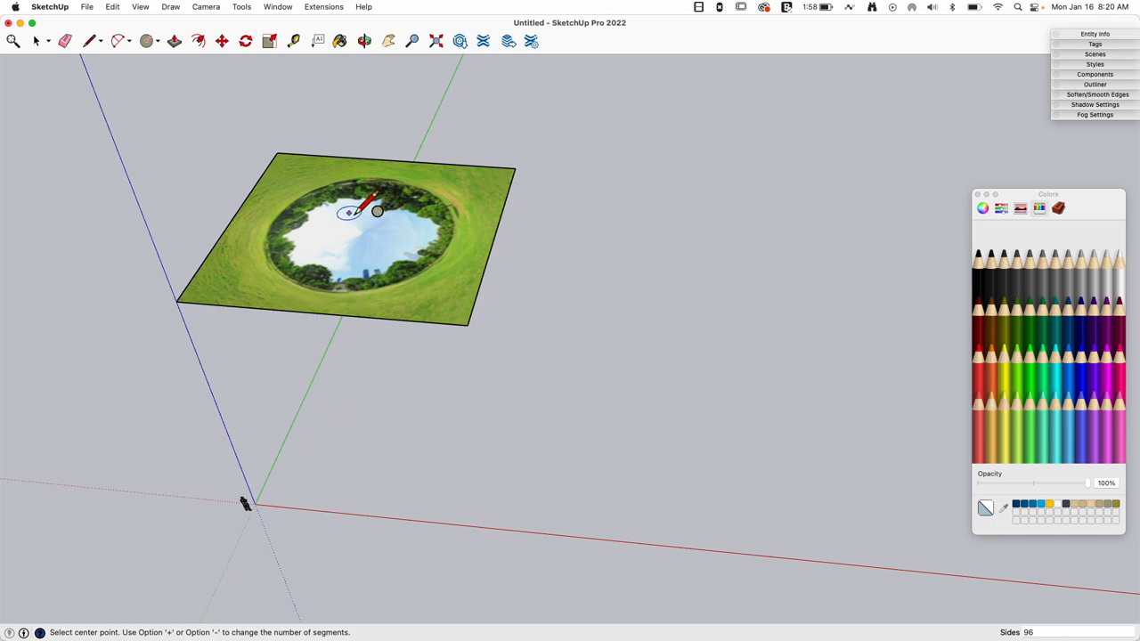
mouse_move(317, 312)
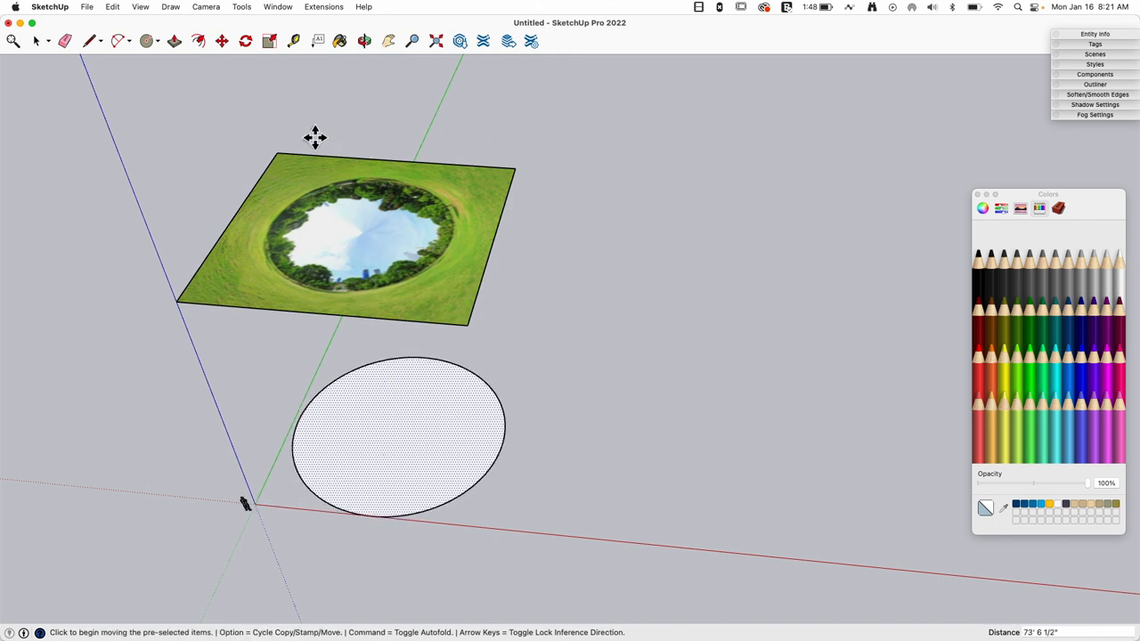
mouse_move(387, 436)
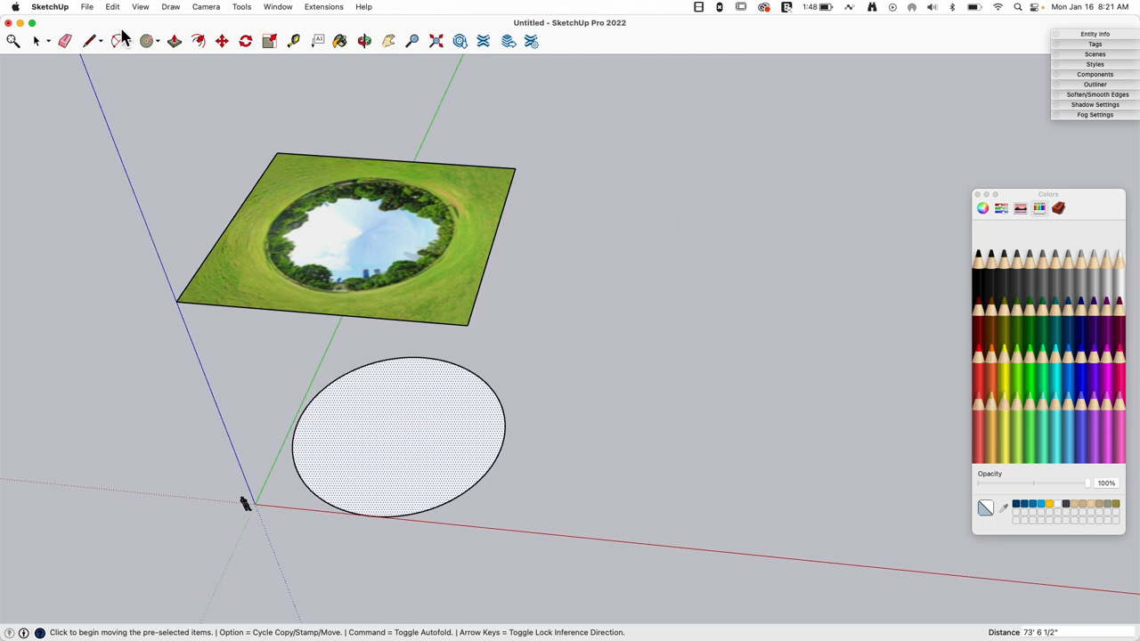
- Draw a vertical 2-point half-circle arc across the ground circle's diameter
click(118, 41)
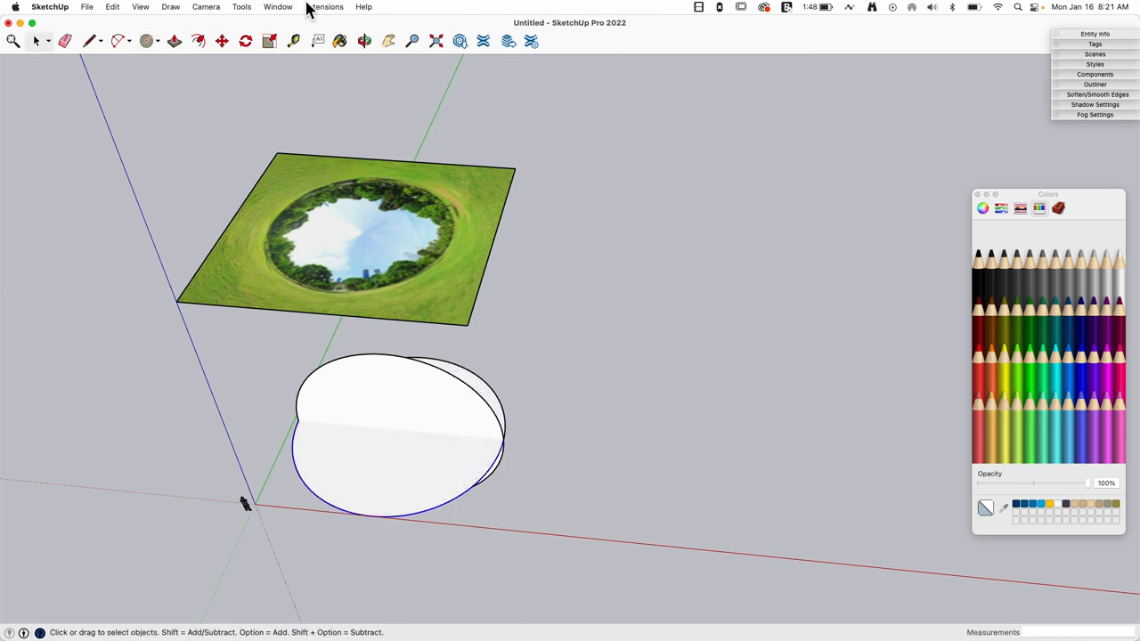
click(243, 7)
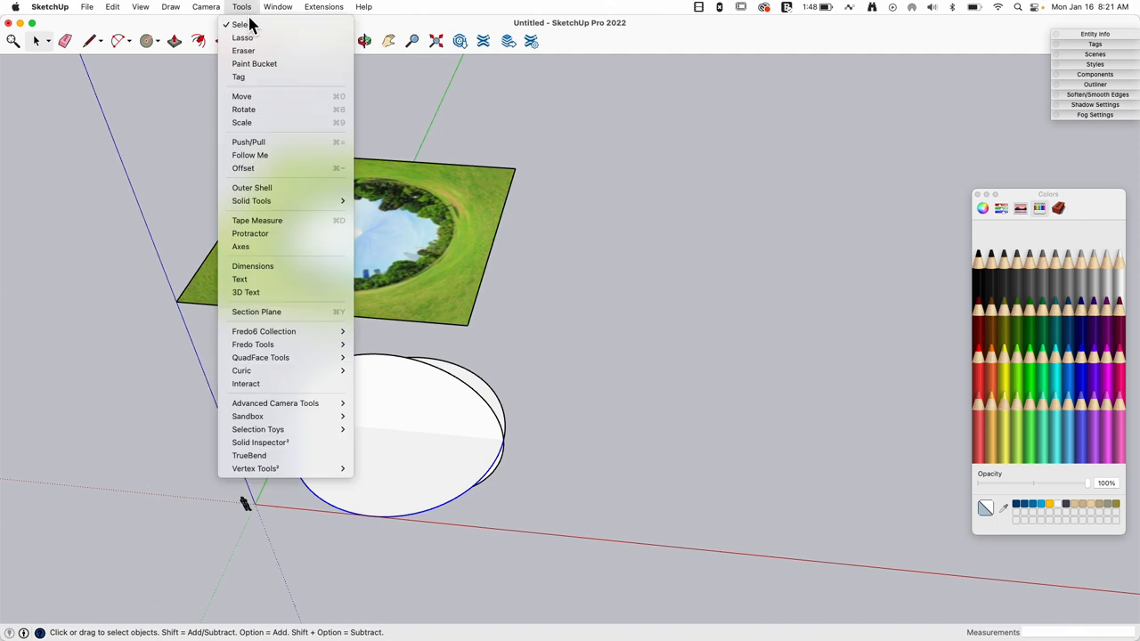
click(249, 155)
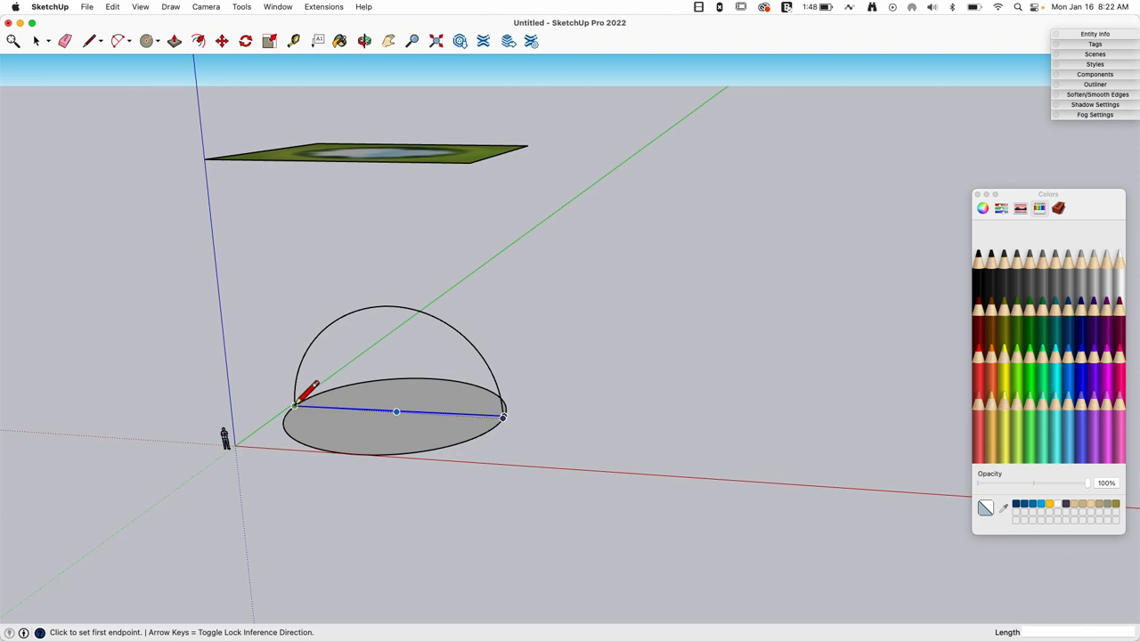
- Sweep the half-dome from the profile and erase its bottom face, leaving the hemisphere open below
click(296, 406)
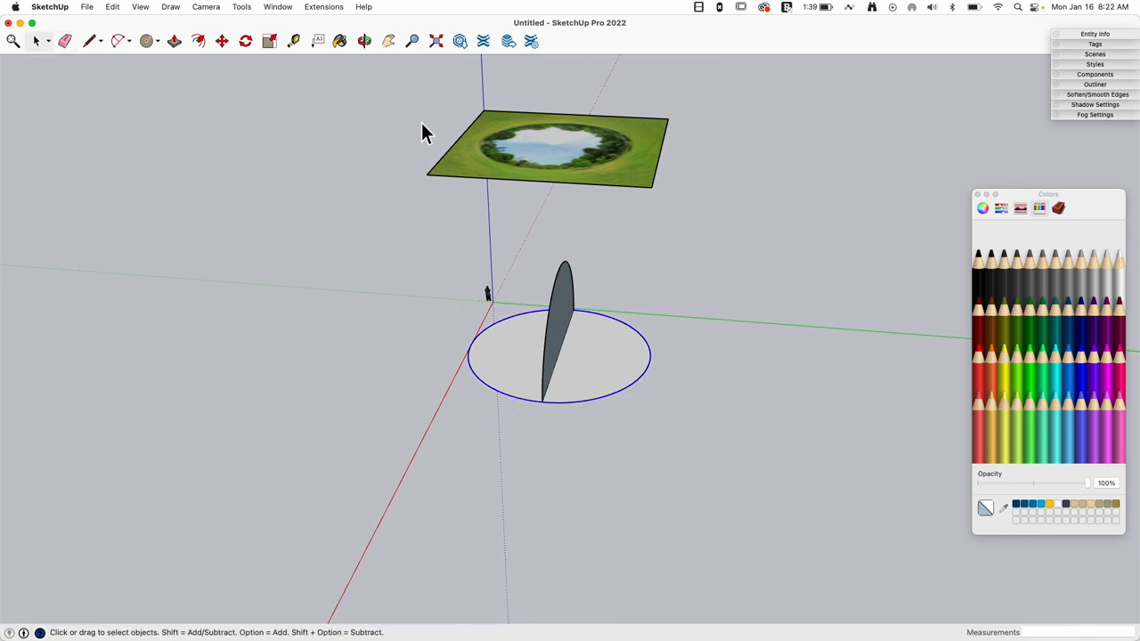
click(243, 7)
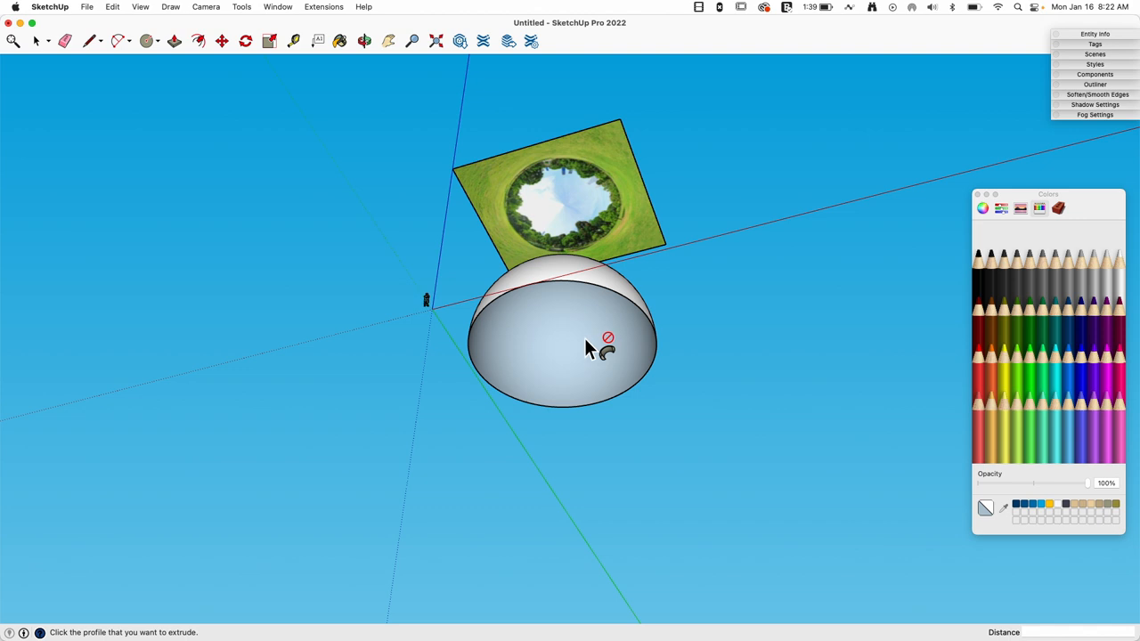
right_click(591, 347)
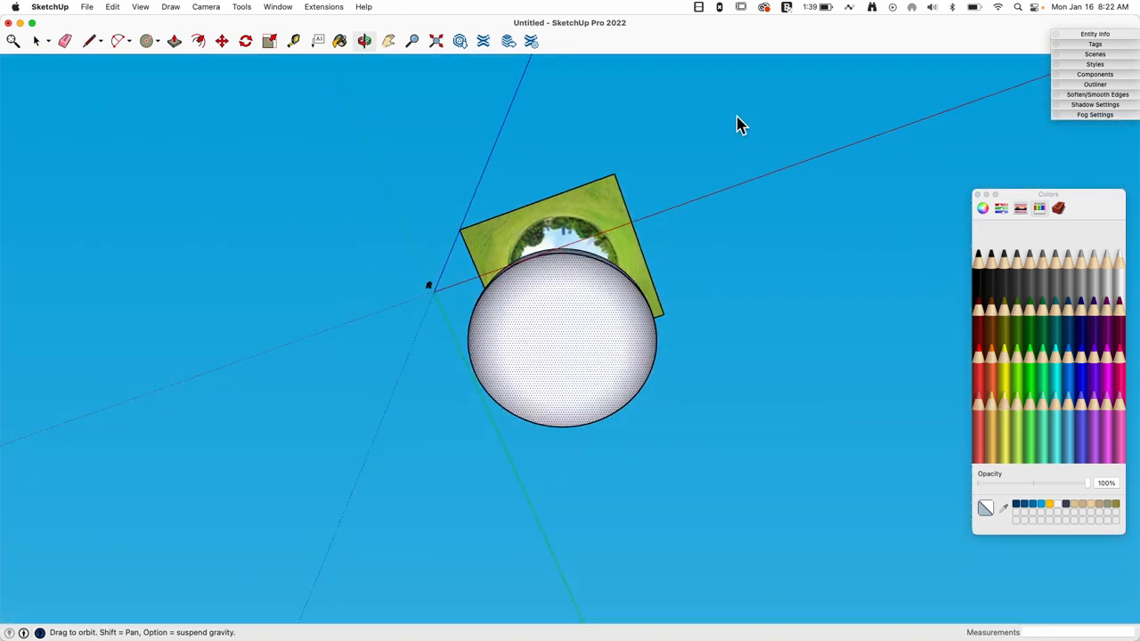
drag(739, 125, 645, 471)
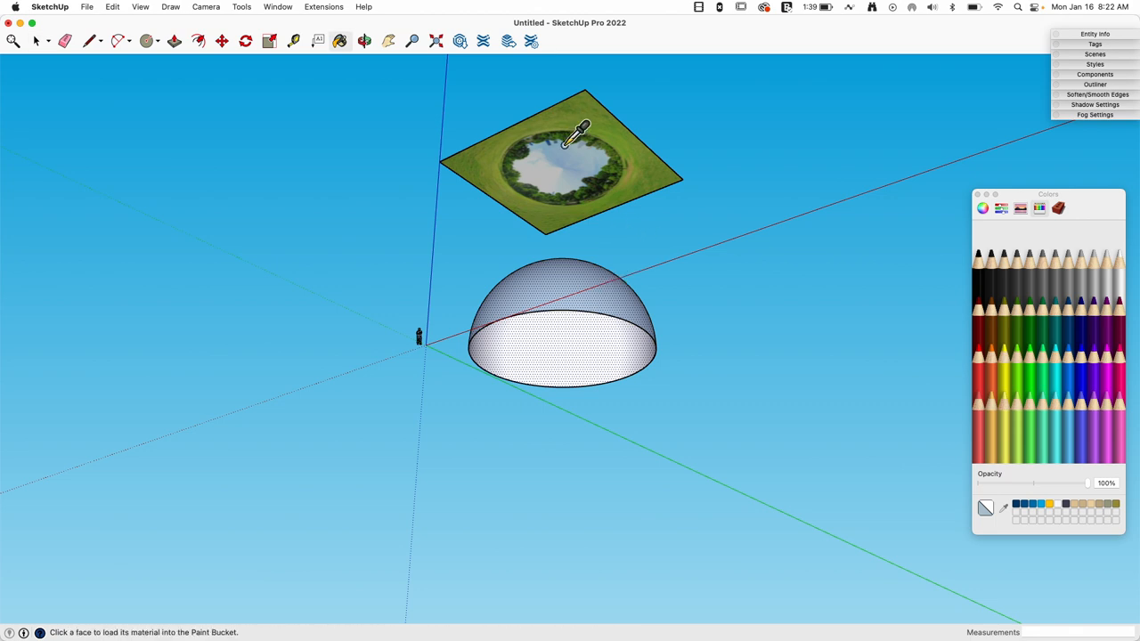
- Sample the panorama image's material and paint it onto the dome's inner surface
click(561, 356)
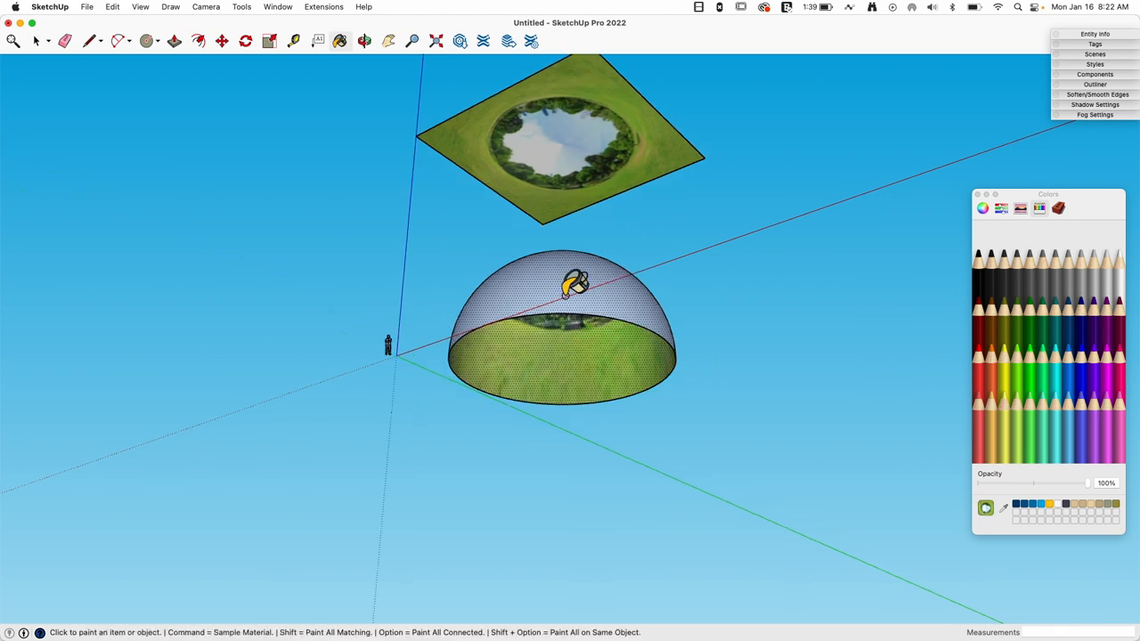
scroll(down, 3)
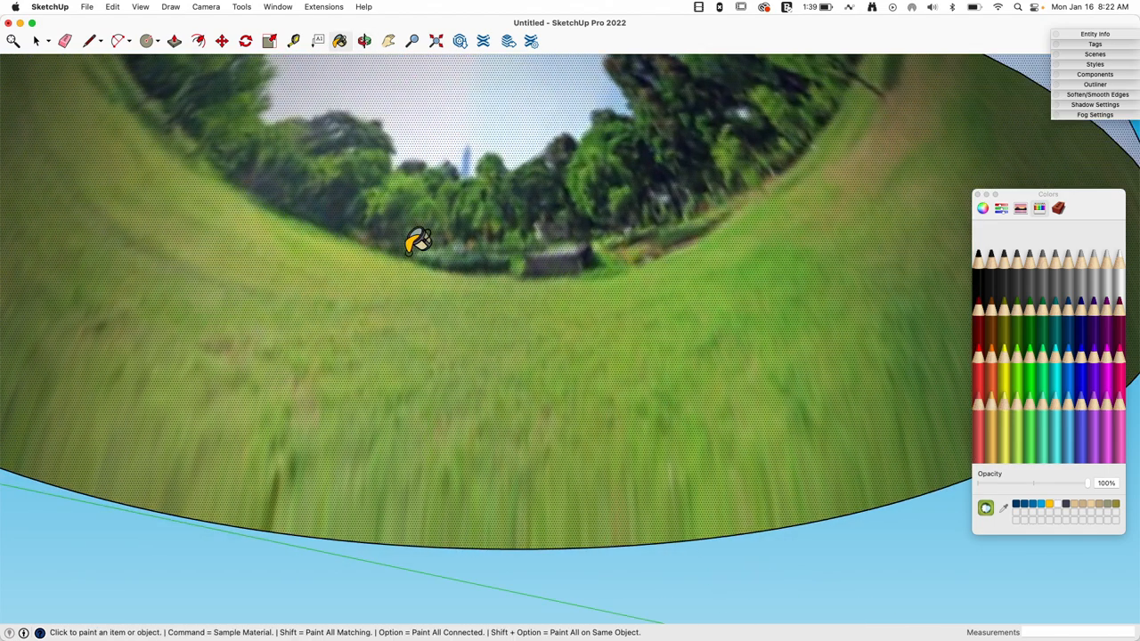
click(363, 41)
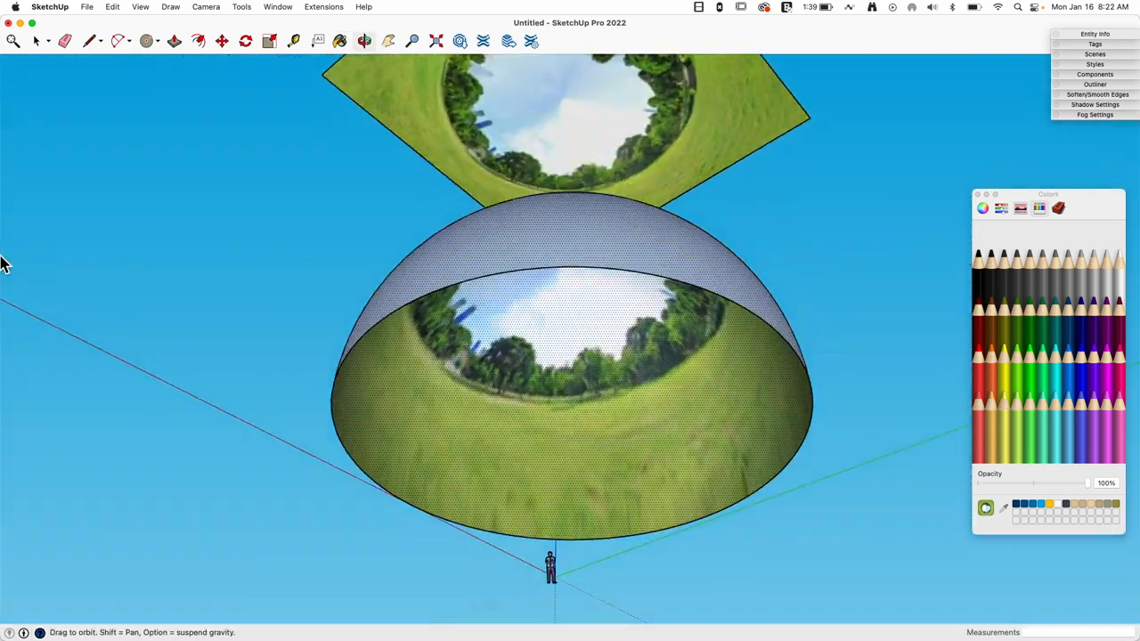
drag(570, 356, 615, 395)
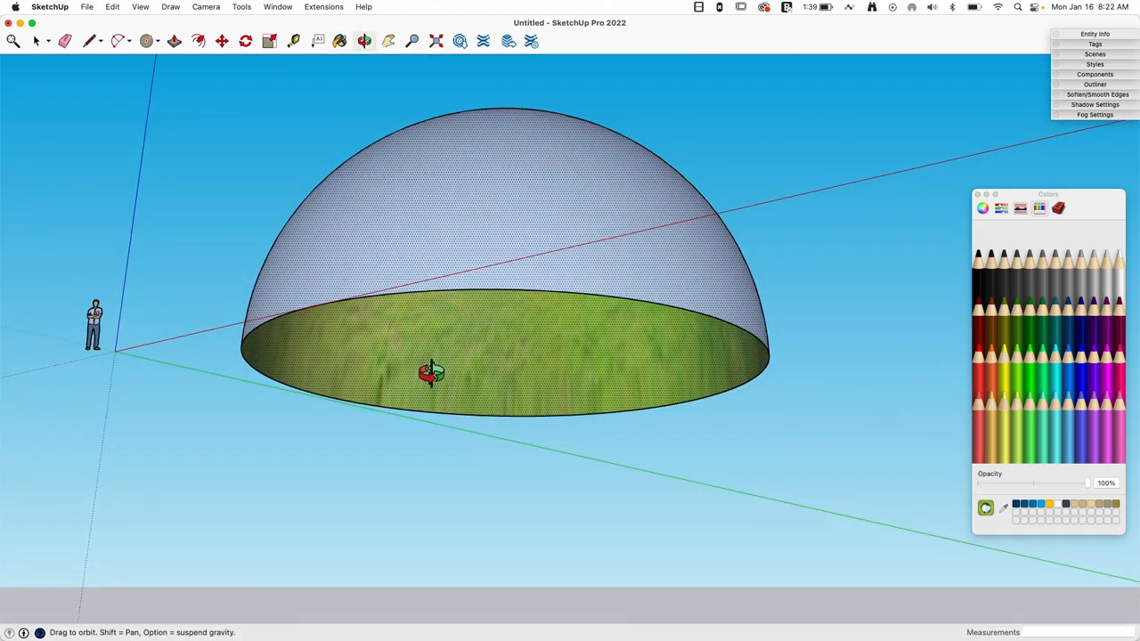
drag(427, 372, 276, 239)
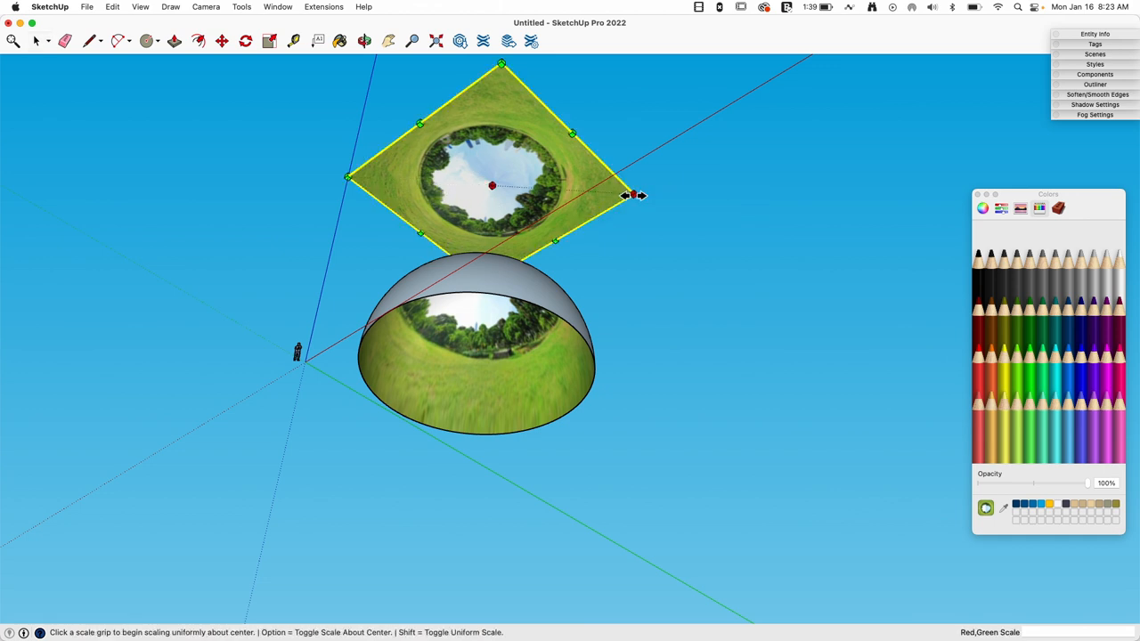
- Scale the panorama image larger by its corner grip so trees and sky reach the dome
drag(632, 195, 667, 196)
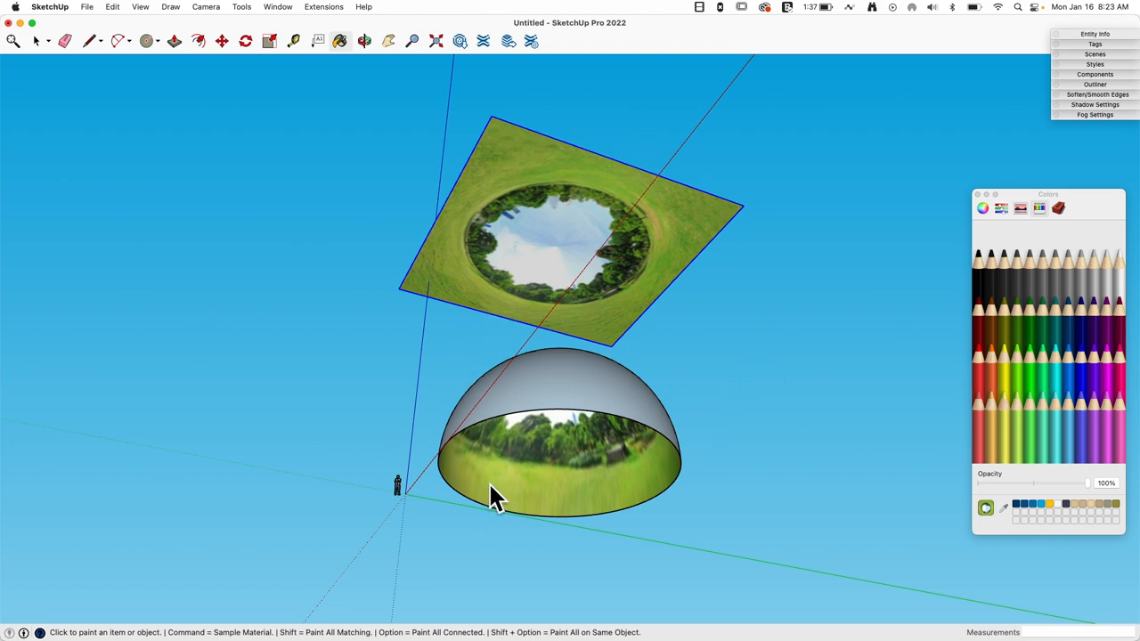
- Repaint the dome's inside, then centre-scale the panorama image larger again
click(363, 41)
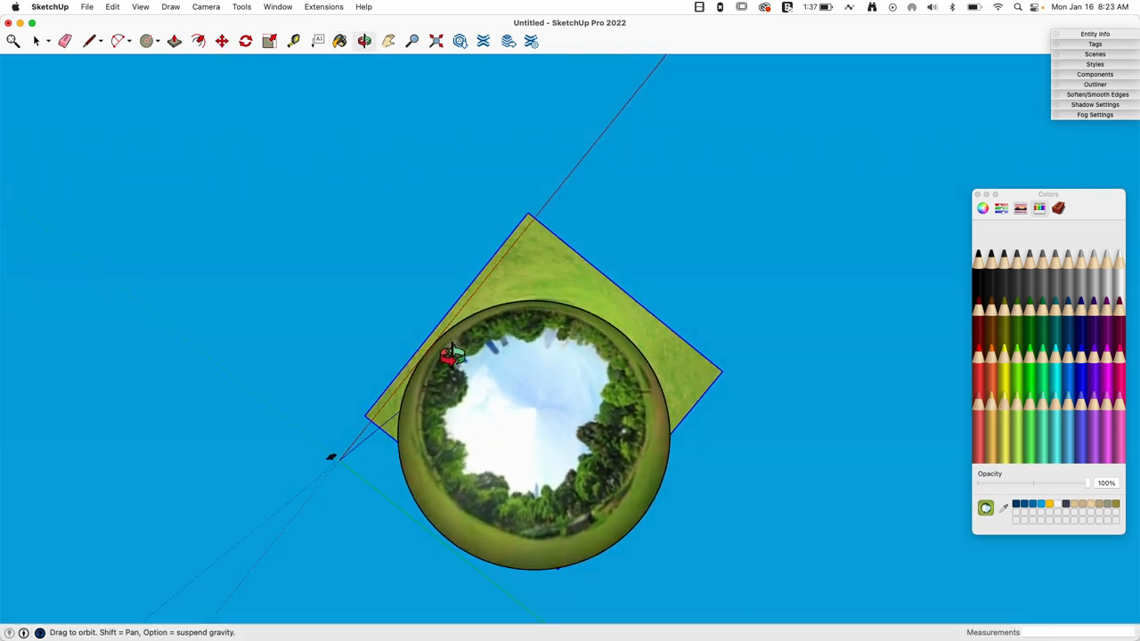
drag(449, 352, 520, 485)
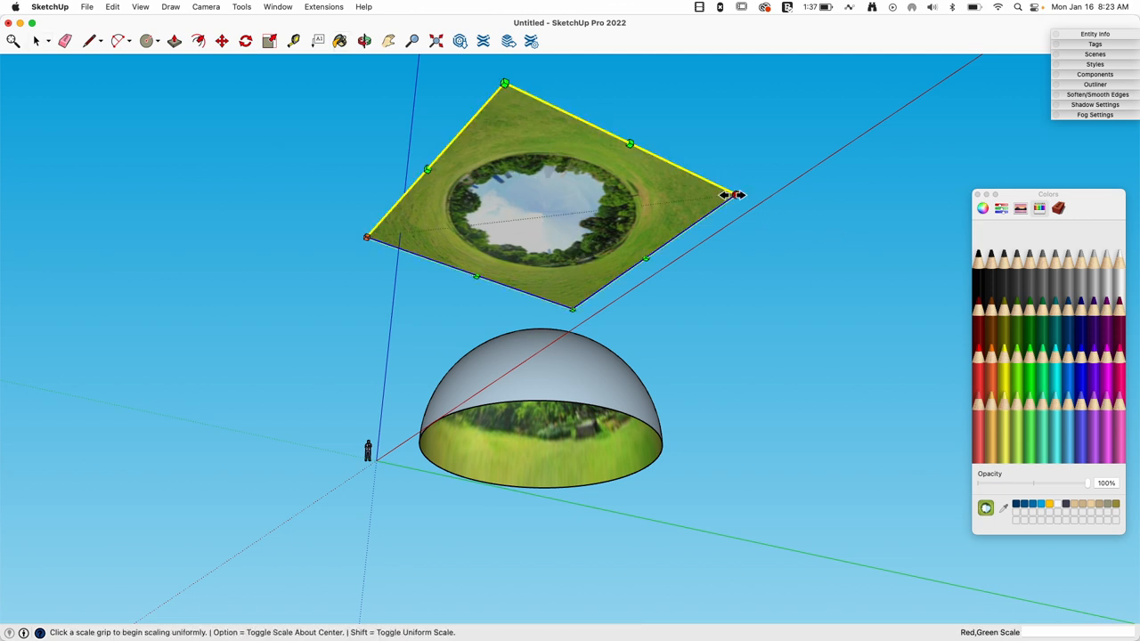
drag(727, 194, 745, 193)
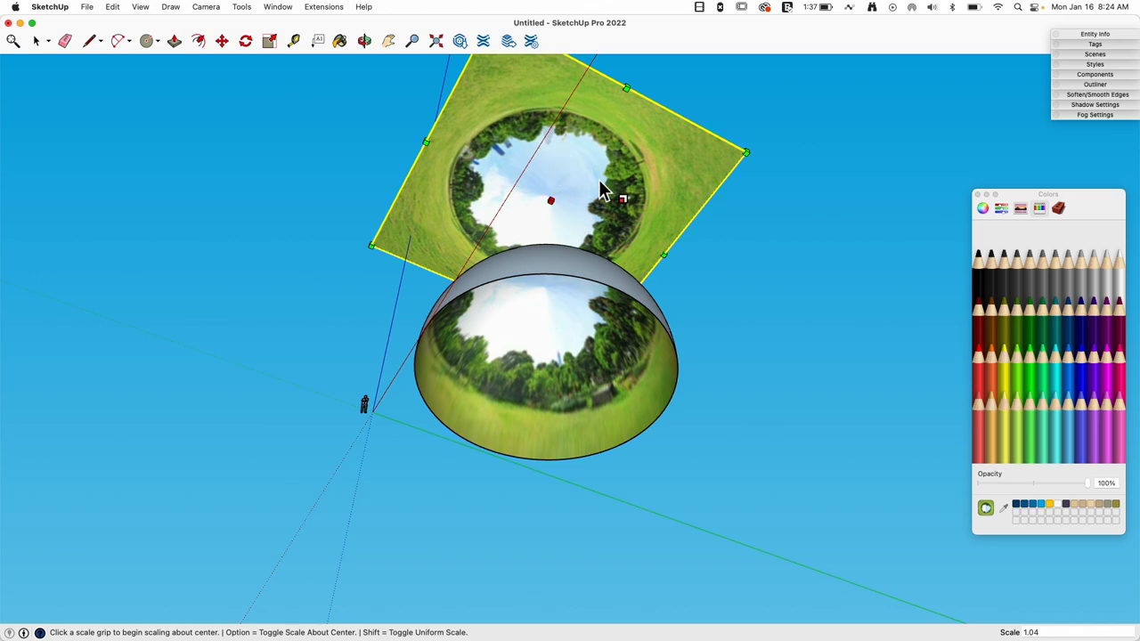
mouse_move(389, 210)
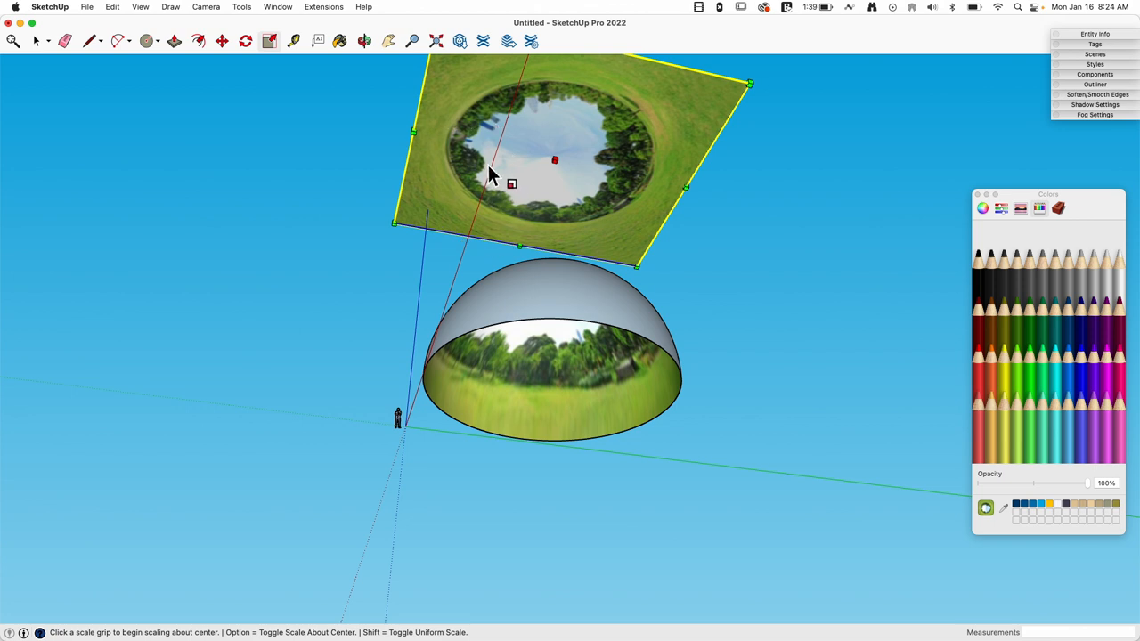
mouse_move(846, 194)
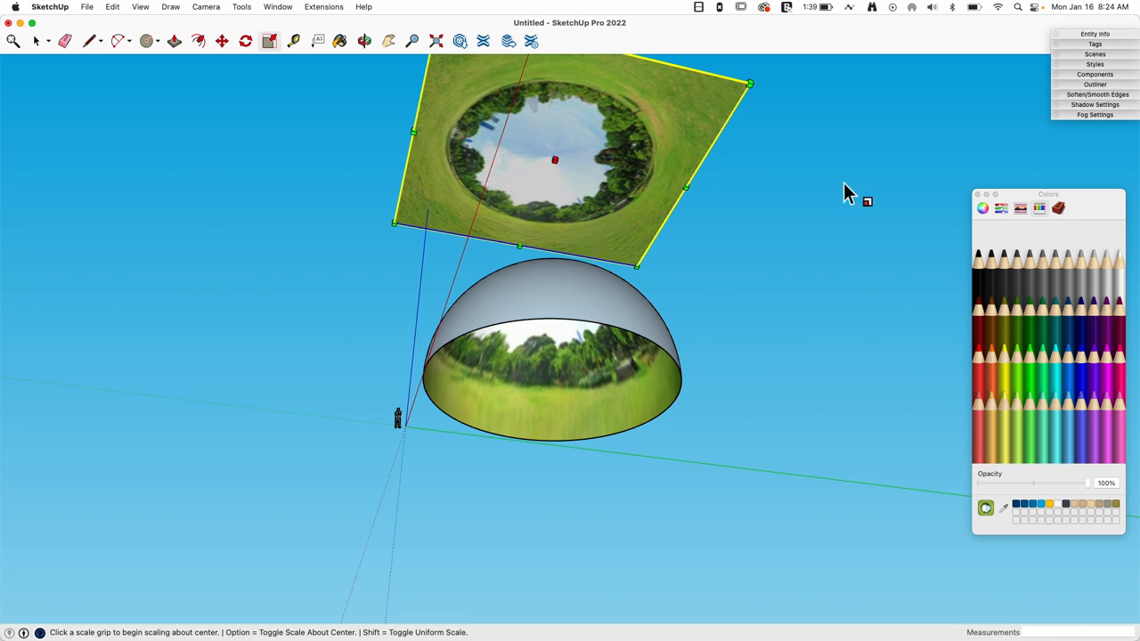
mouse_move(524, 182)
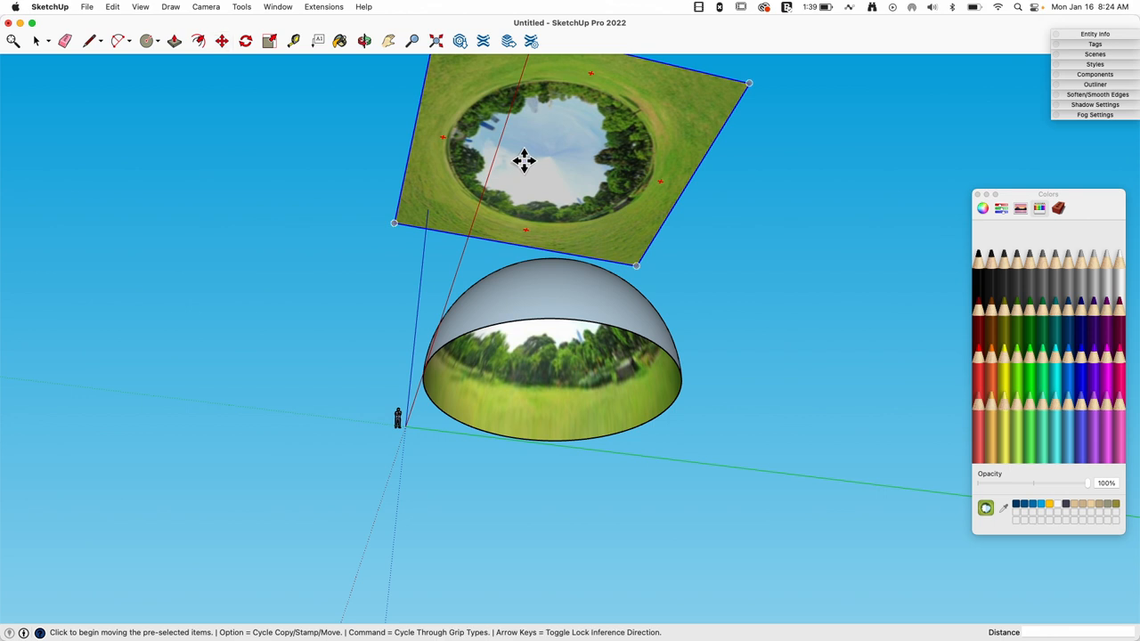
- Move the panorama image so it sits centred above the dome
drag(524, 161, 597, 188)
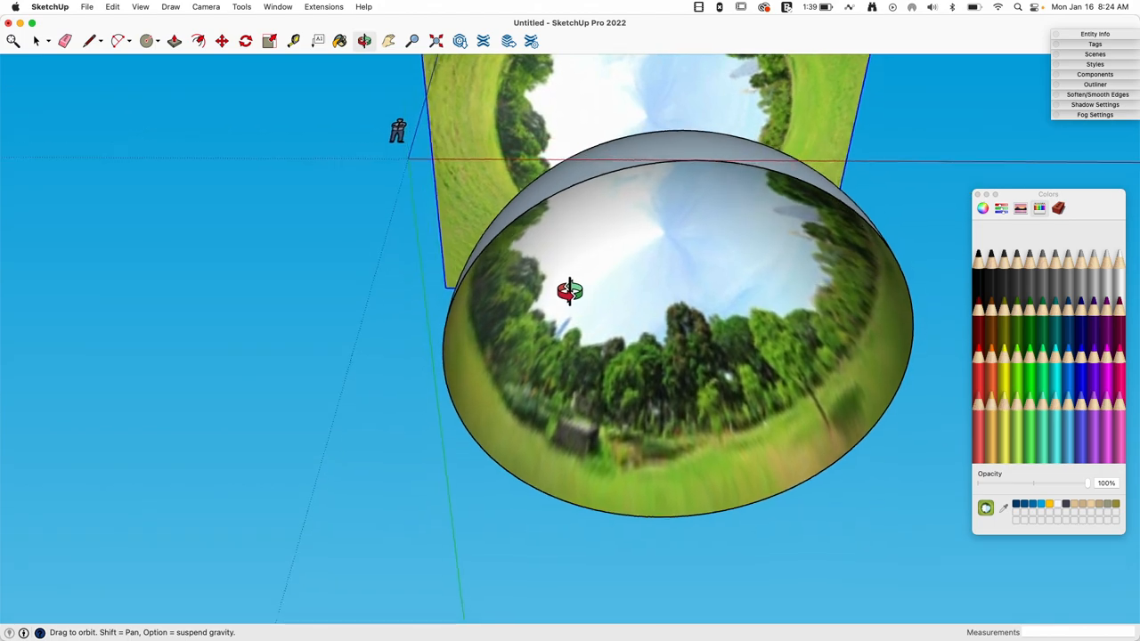
- Place the camera inside the dome at eye height and switch to Camera > Look Around
drag(570, 285, 721, 231)
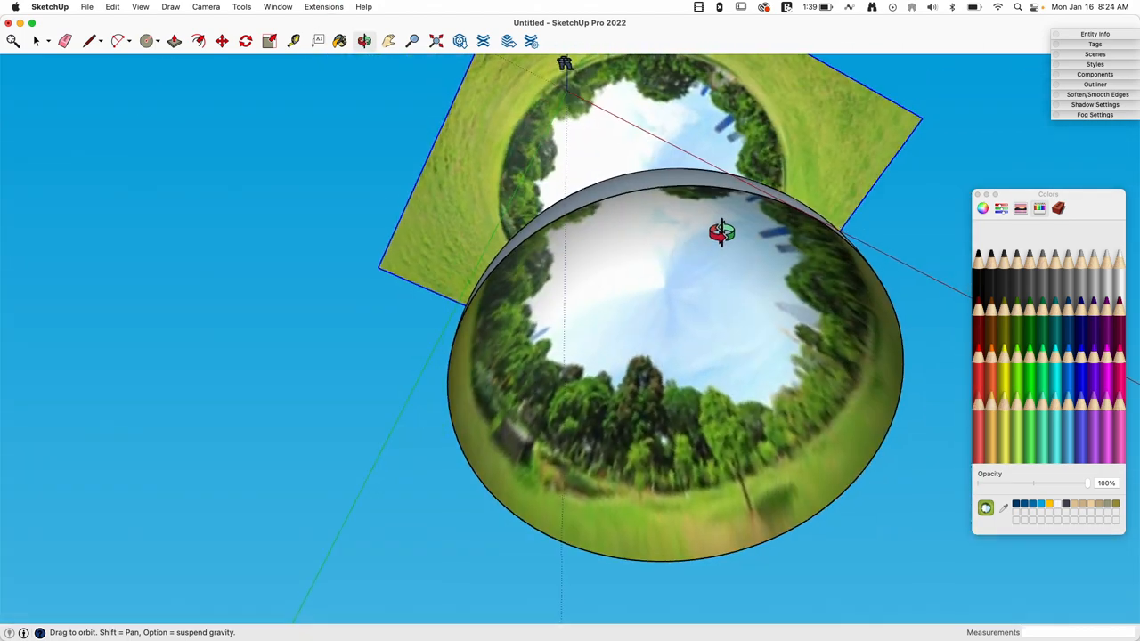
right_click(722, 232)
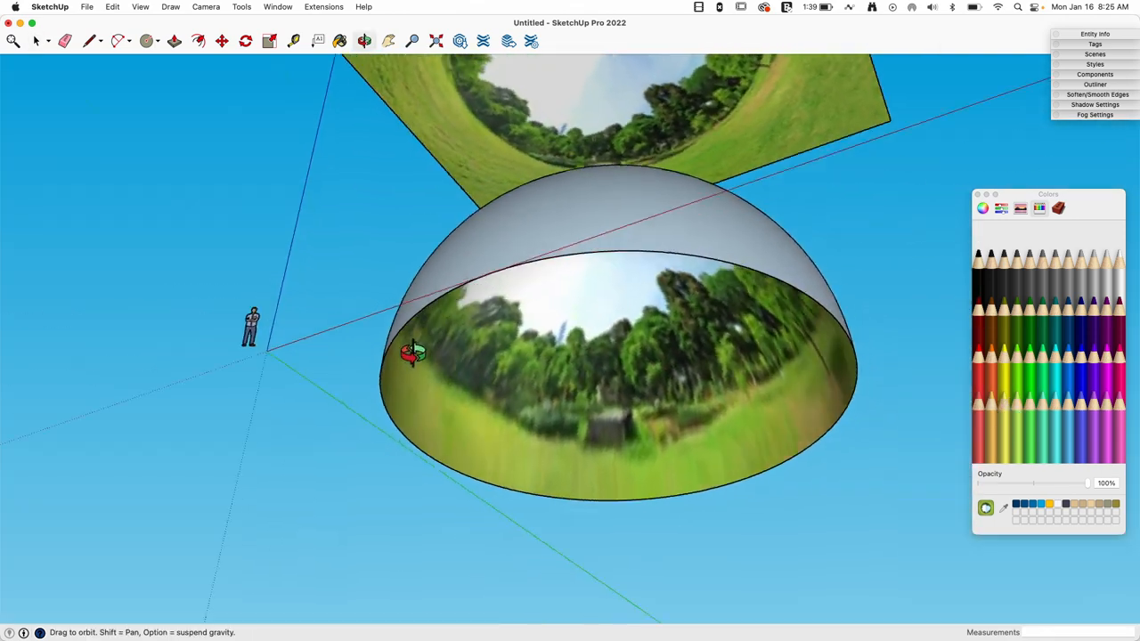
click(35, 41)
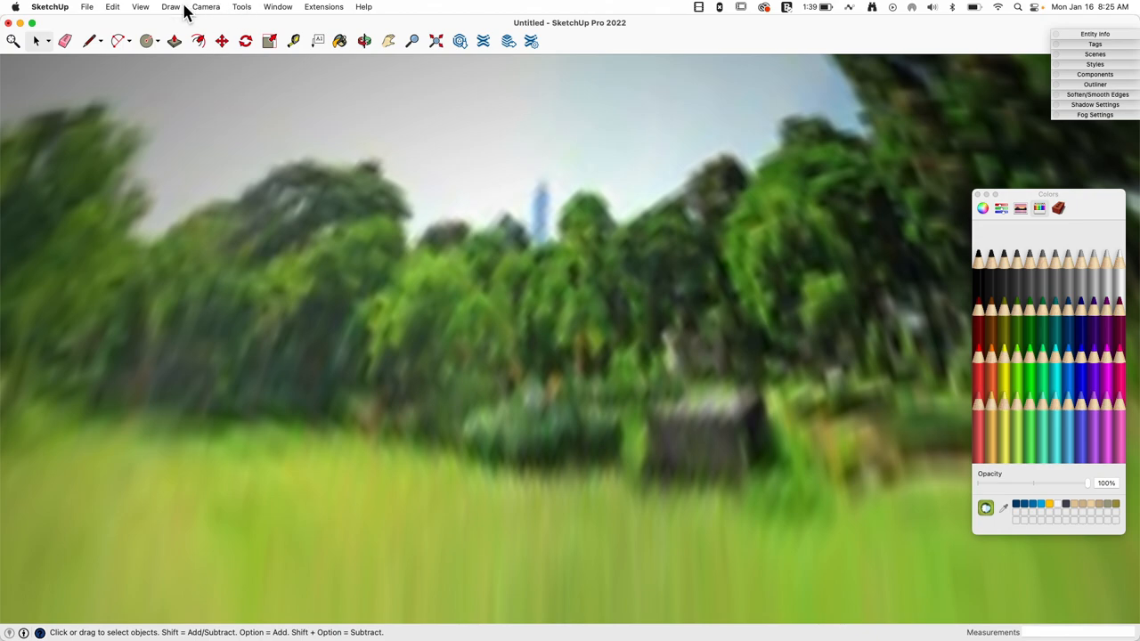
click(206, 7)
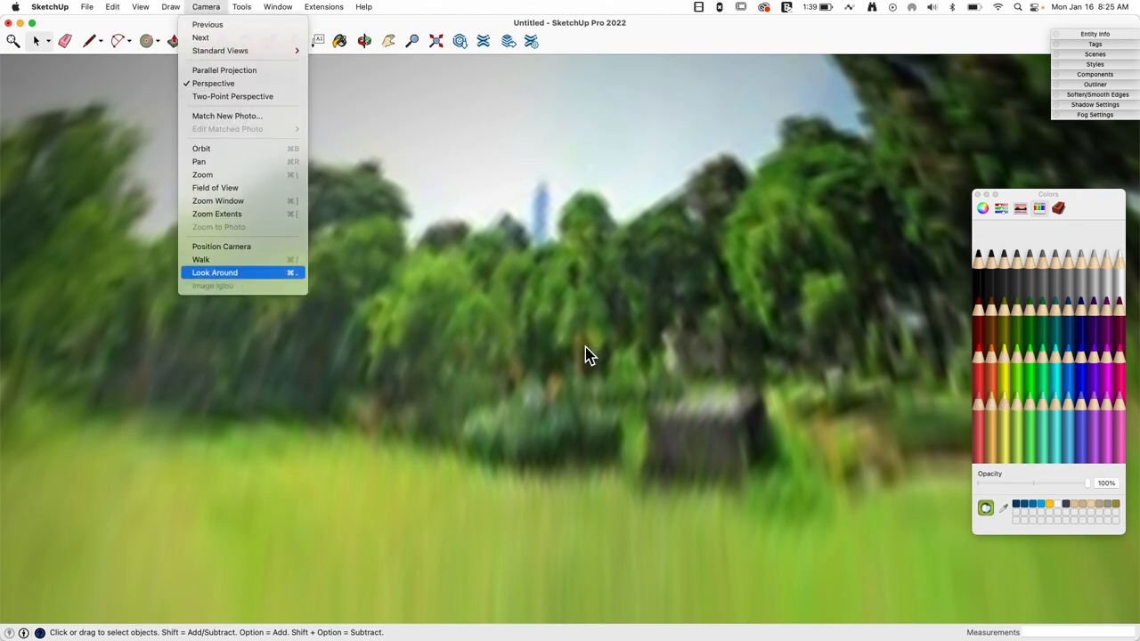
click(213, 271)
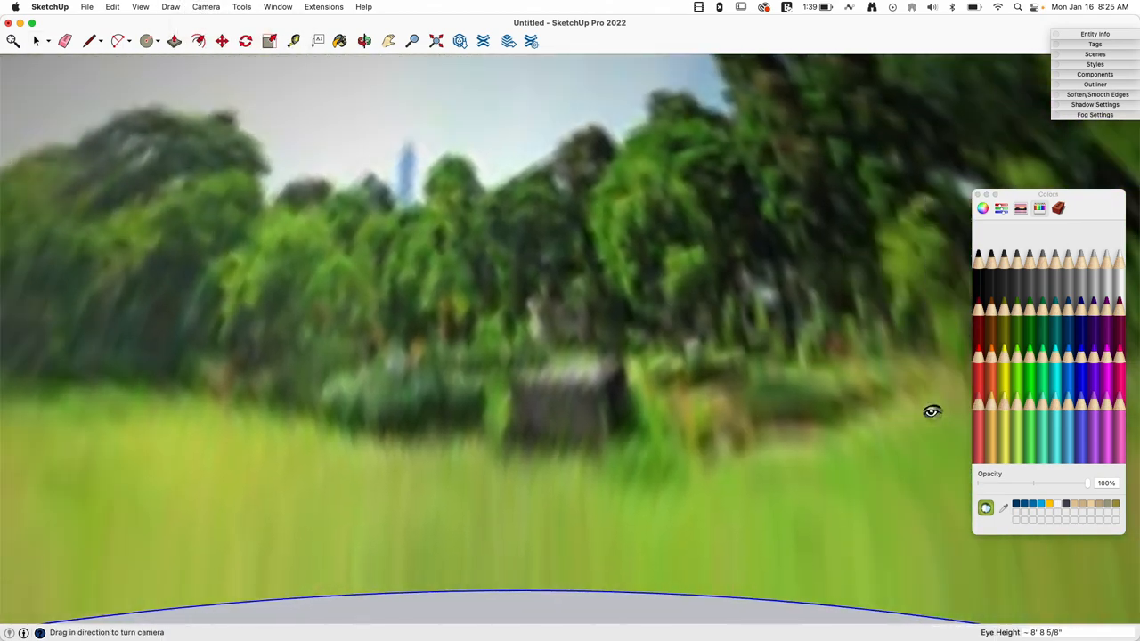